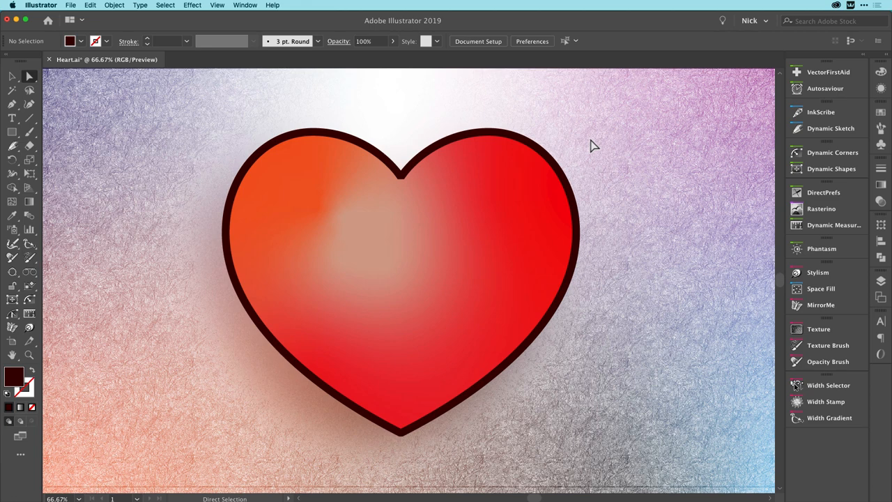
{"action": "mouse_move", "coordinate": [396, 109]}
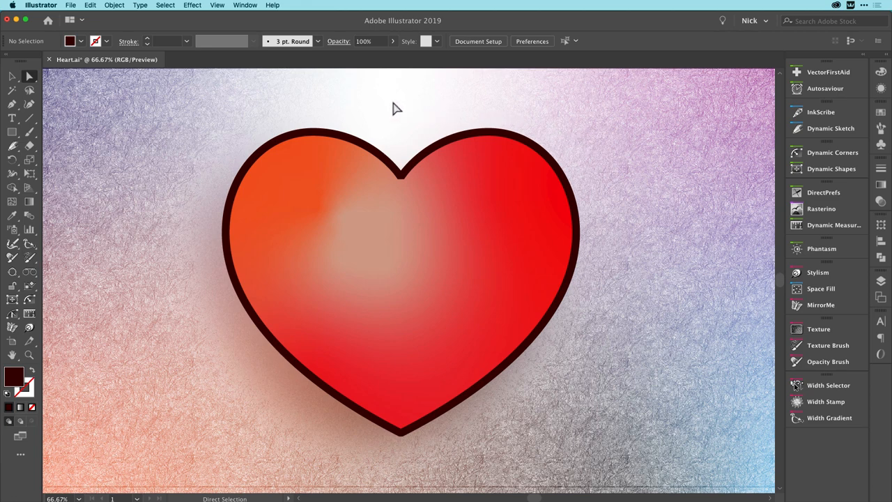
{"action": "mouse_move", "coordinate": [245, 6]}
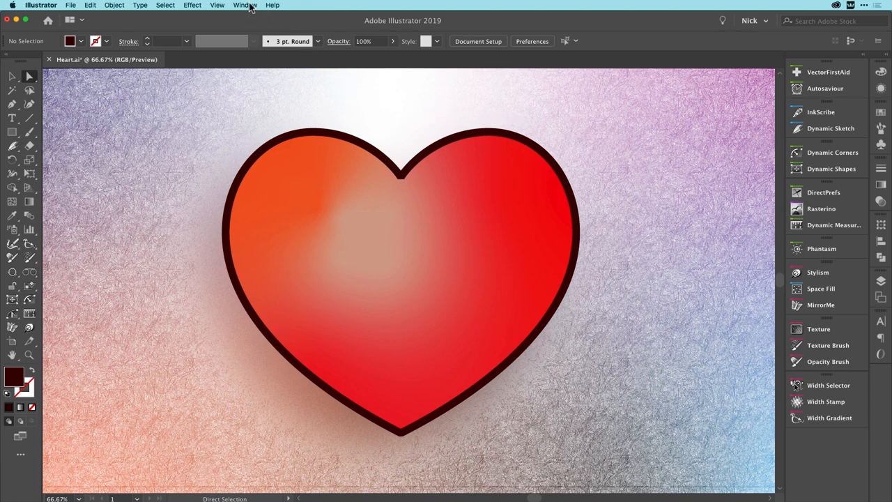
- Bring up the Window menu listing the available panels
{"action": "left_click", "coordinate": [246, 5]}
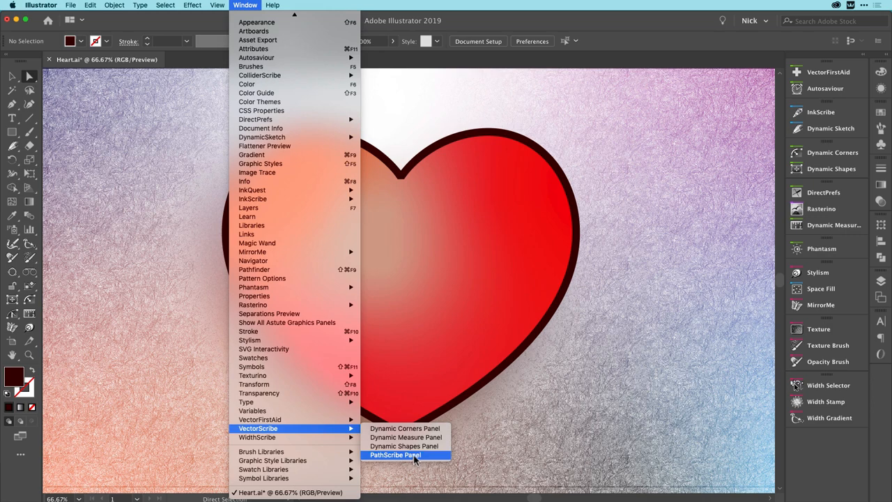
- Show the PathScribe panel beside the heart, reporting no paths selected
{"action": "left_click", "coordinate": [395, 454]}
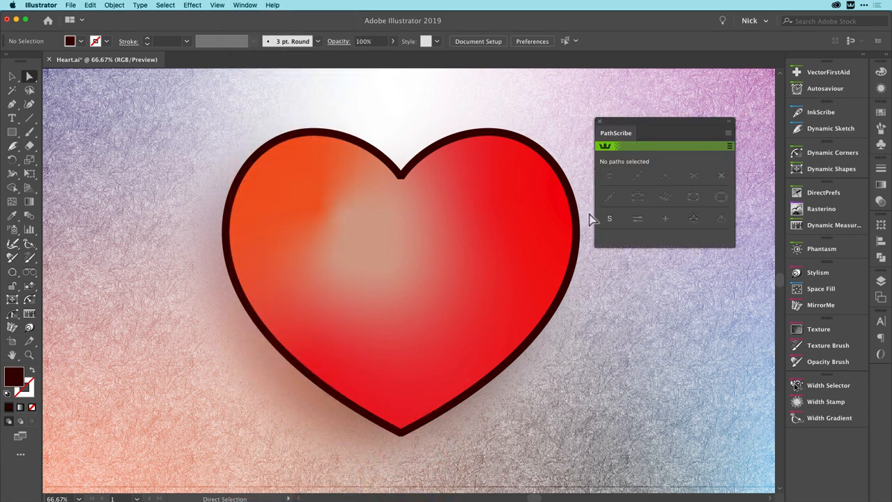
{"action": "mouse_move", "coordinate": [591, 204]}
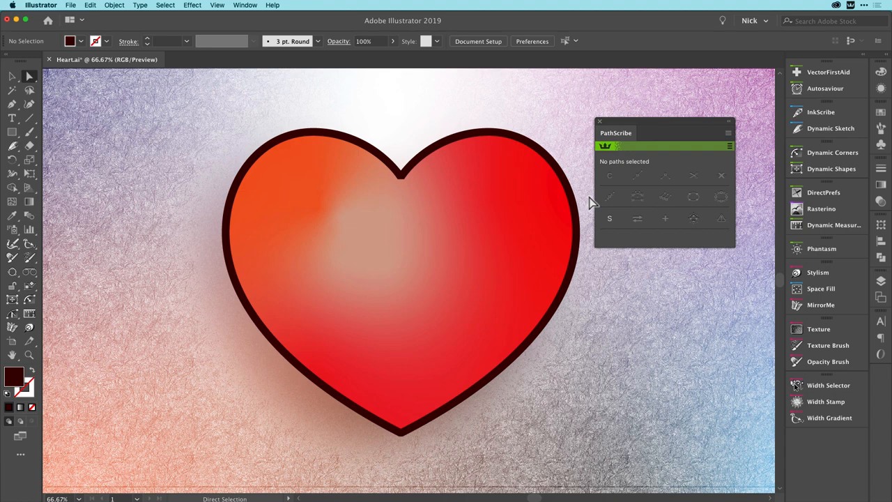
{"action": "mouse_move", "coordinate": [407, 192]}
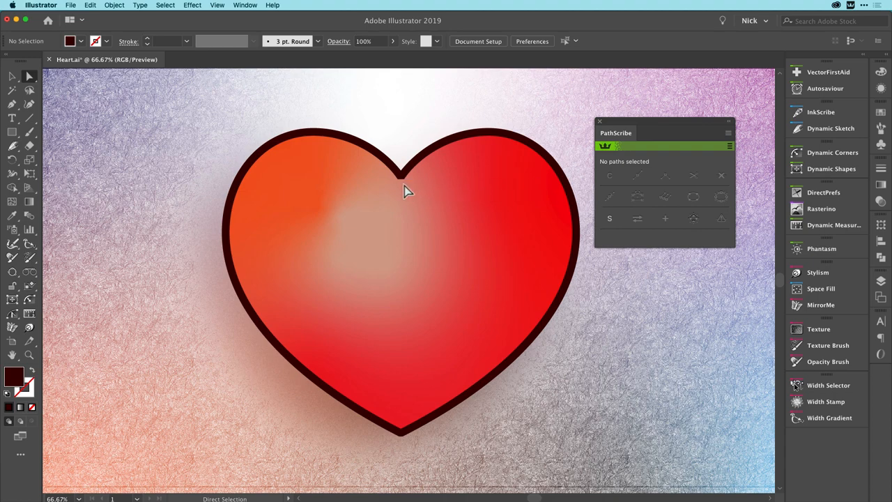
{"action": "mouse_move", "coordinate": [423, 209]}
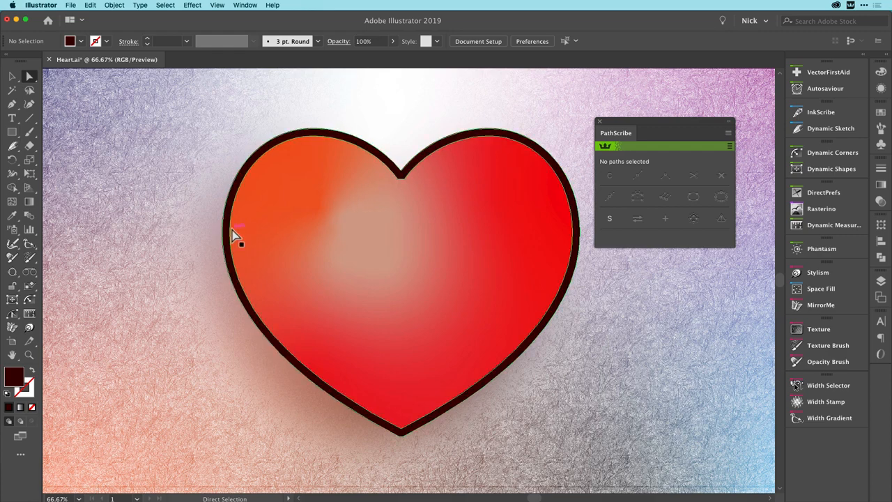
- Average the heart's top notch and bottom tip anchors into one coincident position with Avg
{"action": "left_click", "coordinate": [230, 234]}
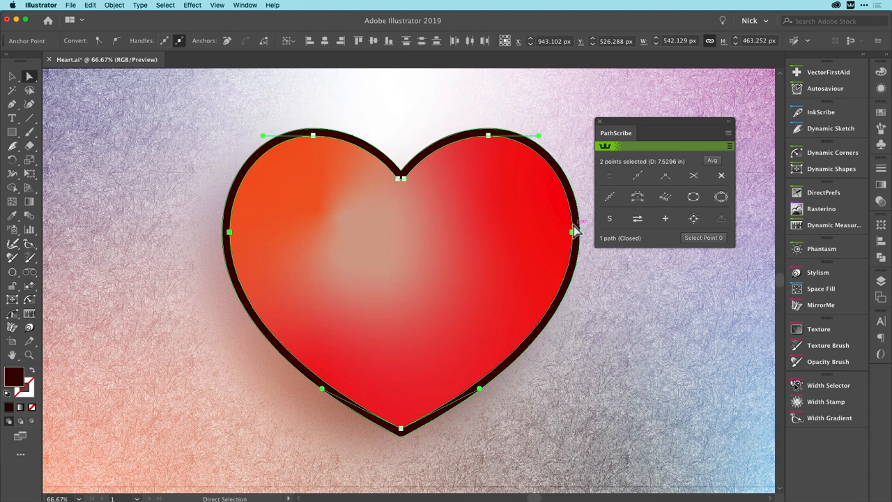
{"action": "mouse_move", "coordinate": [529, 210]}
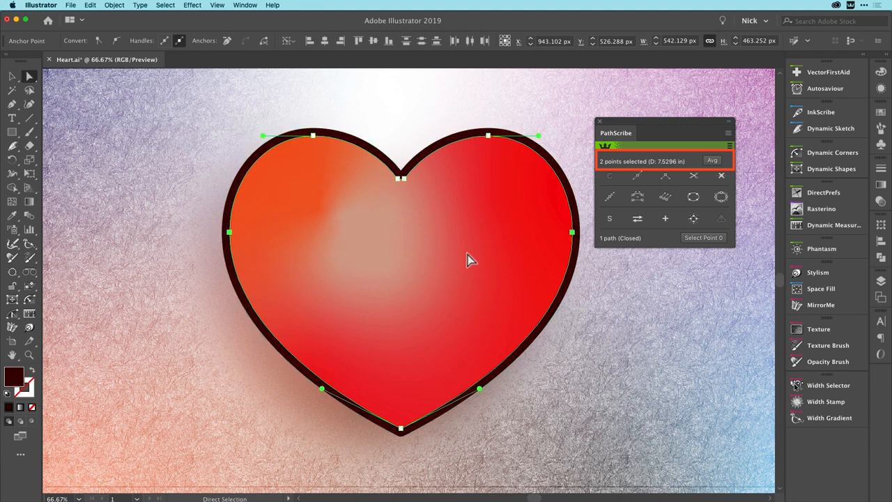
{"action": "mouse_move", "coordinate": [666, 168]}
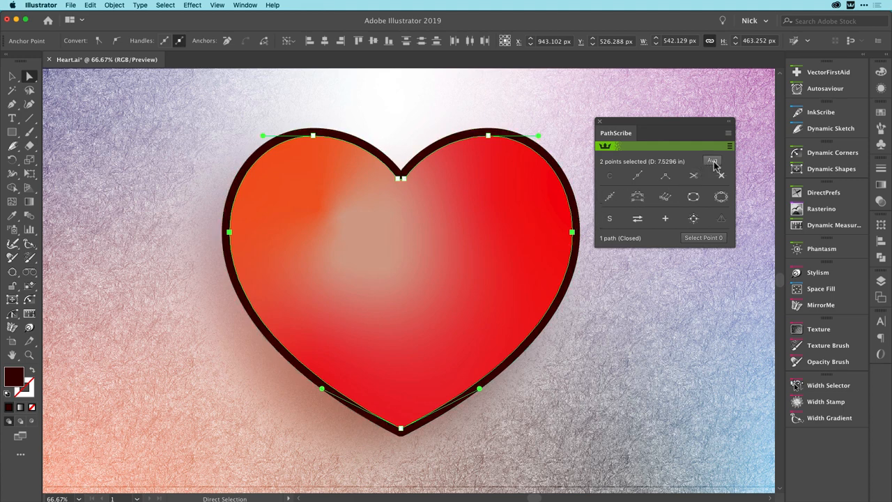
{"action": "mouse_move", "coordinate": [712, 162]}
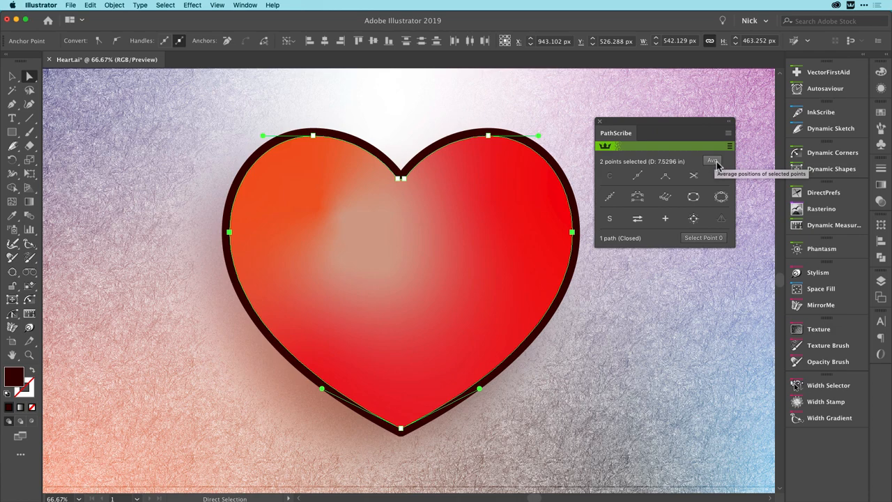
{"action": "left_click", "coordinate": [711, 162]}
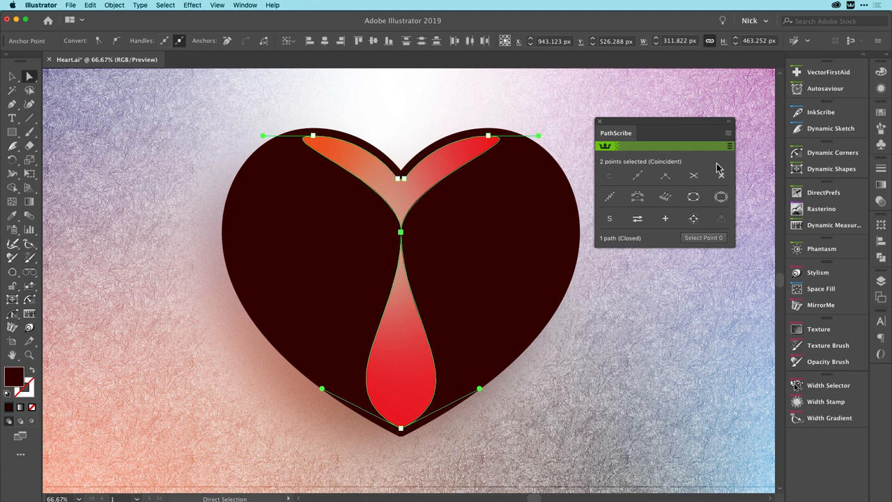
{"action": "mouse_move", "coordinate": [722, 173]}
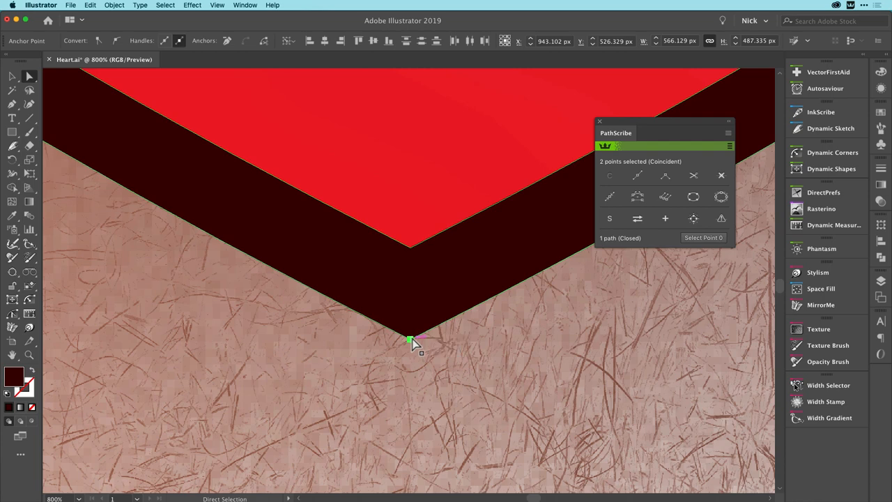
- Remove the redundant overlapping anchor at the heart's bottom tip, leaving one corner point
{"action": "left_click", "coordinate": [412, 348]}
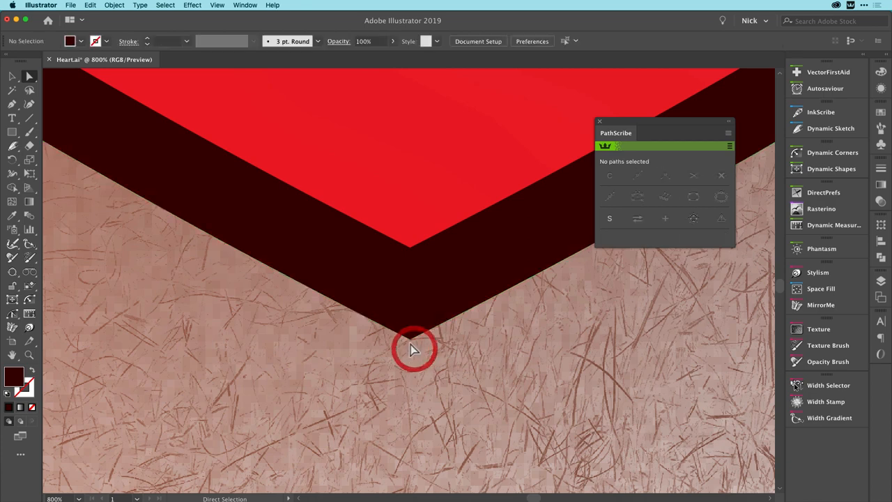
{"action": "left_click", "coordinate": [409, 340]}
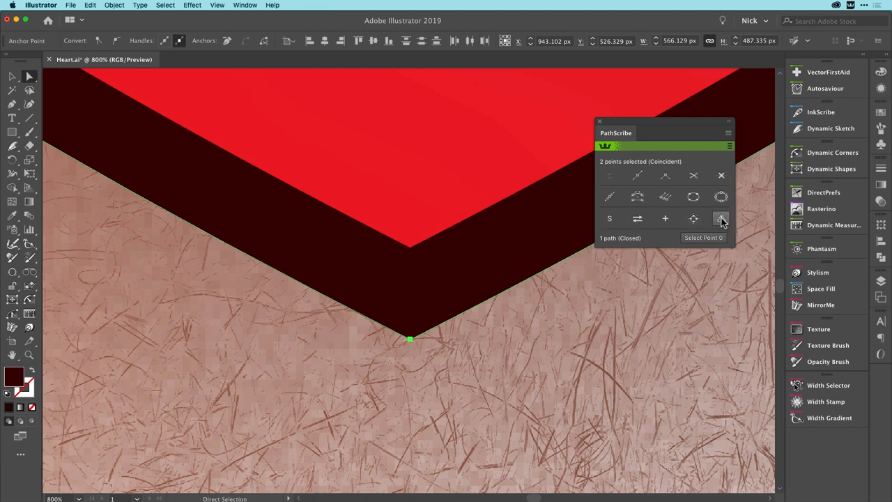
{"action": "mouse_move", "coordinate": [721, 218]}
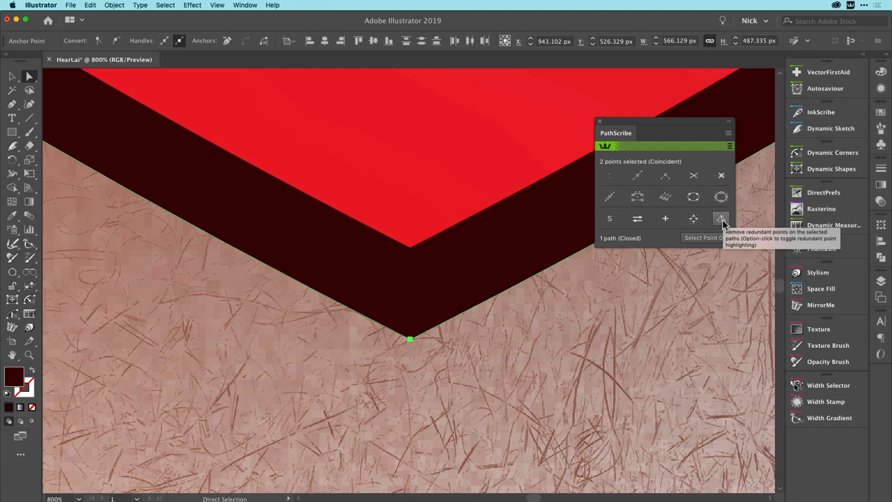
{"action": "left_click", "coordinate": [722, 218]}
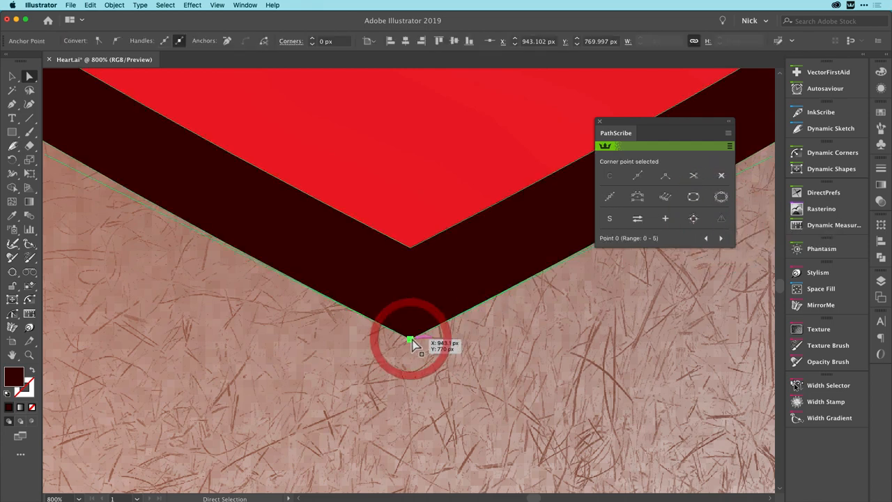
{"action": "left_click_drag", "start_coordinate": [410, 341], "coordinate": [384, 370]}
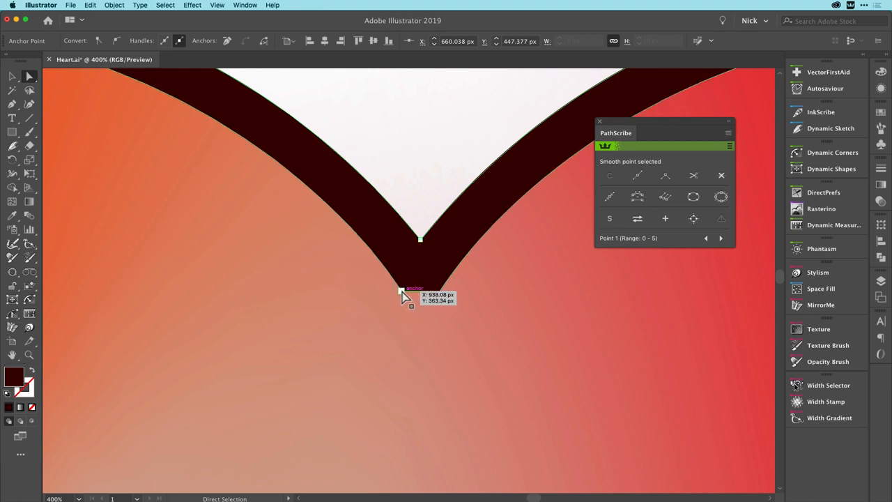
- Pull the top notch anchor aside to reveal a second coincident point and zoom in on them
{"action": "left_click", "coordinate": [406, 291]}
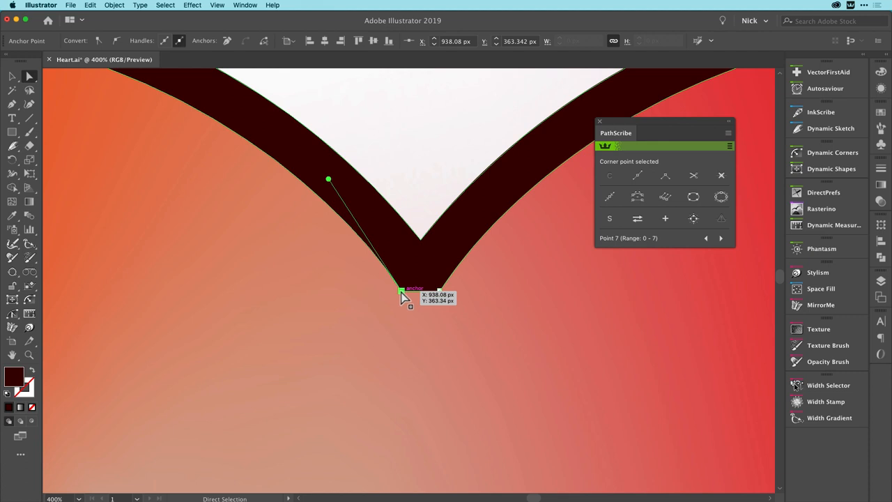
{"action": "left_click_drag", "start_coordinate": [404, 295], "coordinate": [369, 319]}
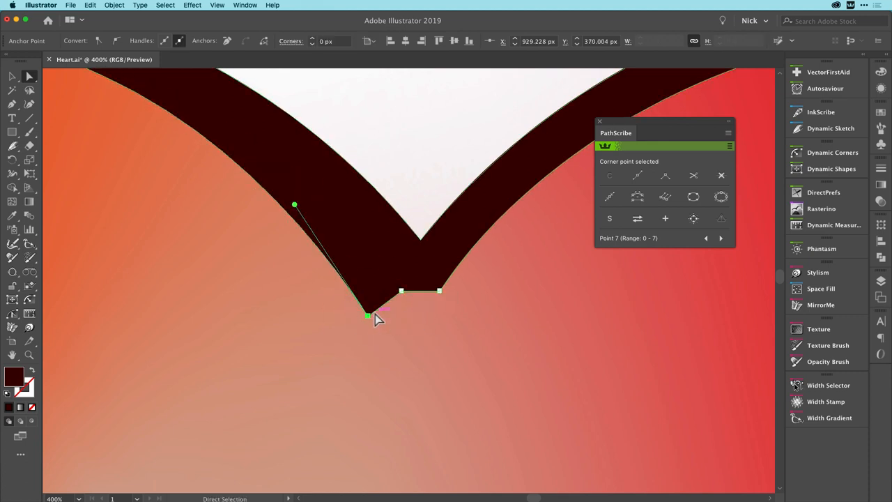
{"action": "mouse_move", "coordinate": [395, 310]}
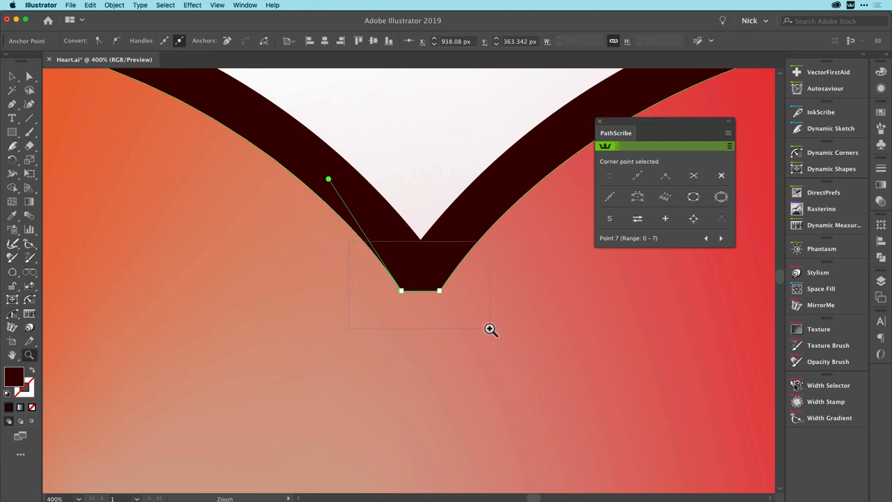
{"action": "left_click", "coordinate": [491, 328]}
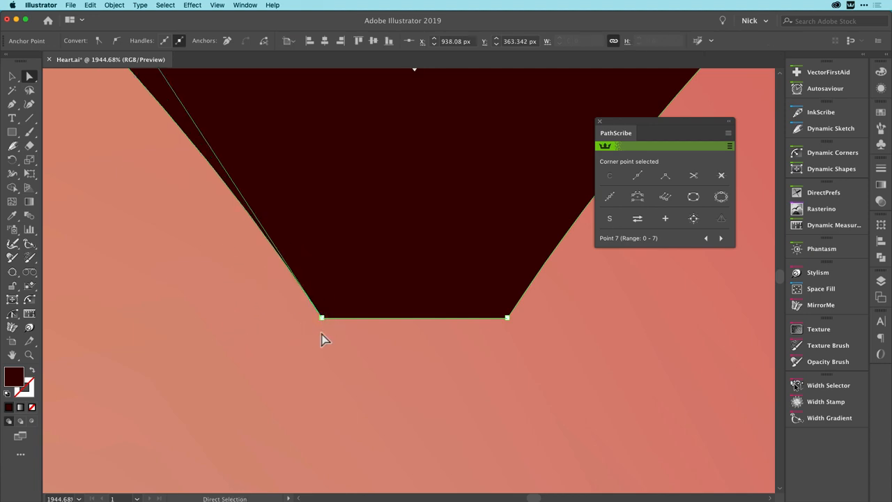
{"action": "mouse_move", "coordinate": [326, 335]}
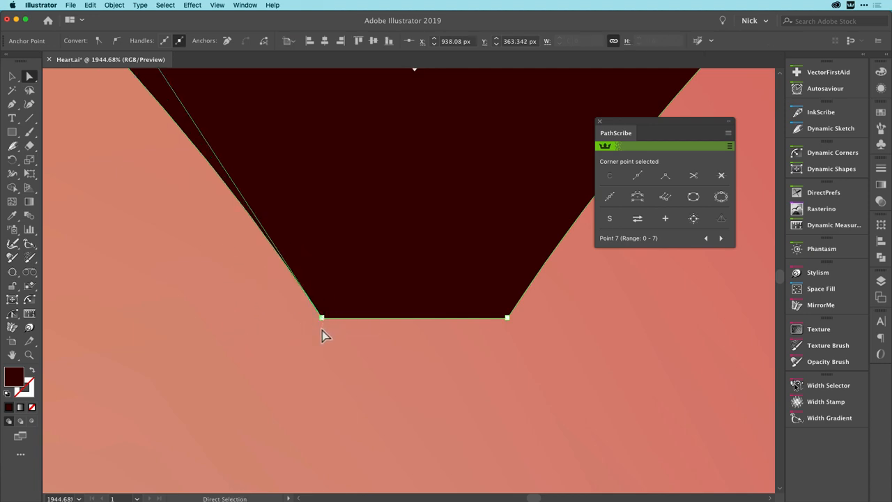
{"action": "mouse_move", "coordinate": [328, 329]}
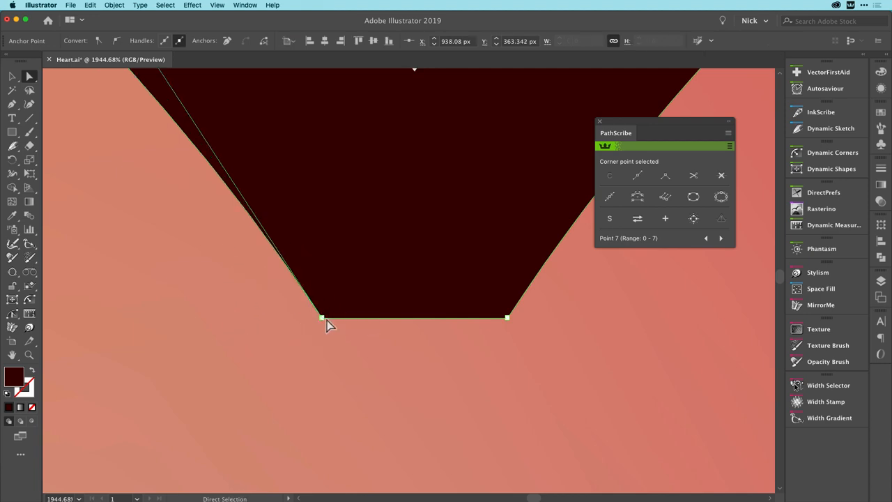
{"action": "mouse_move", "coordinate": [689, 233]}
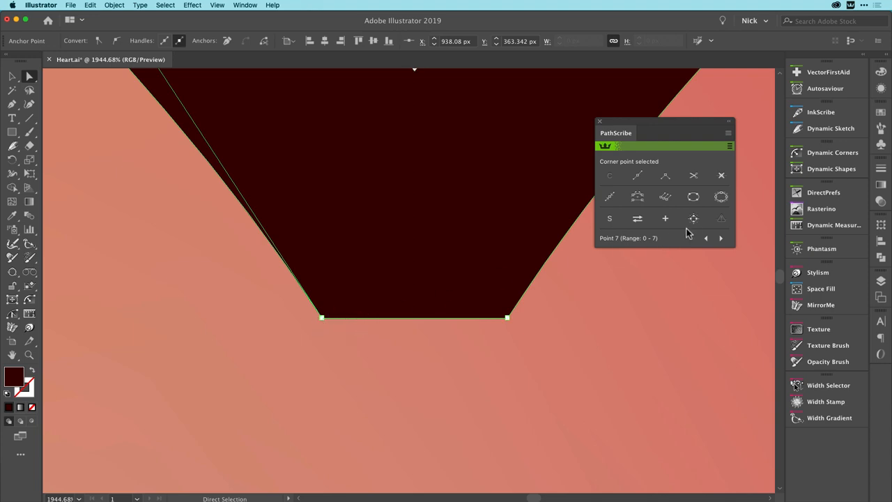
{"action": "mouse_move", "coordinate": [721, 217]}
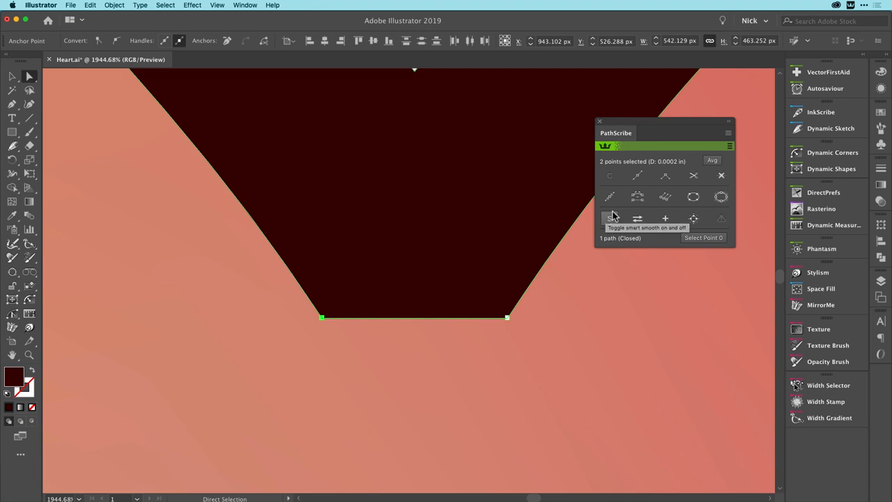
{"action": "mouse_move", "coordinate": [709, 170]}
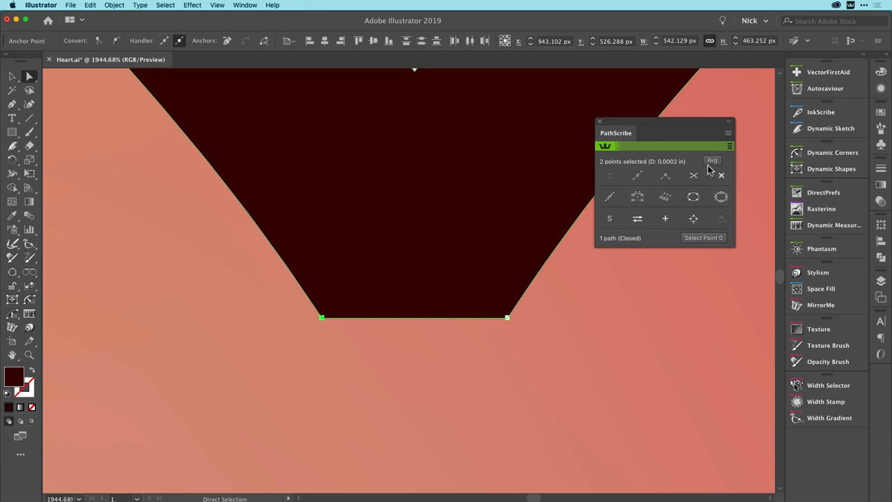
- Merge the two notch points into one spot and remove the duplicate, leaving six anchors
{"action": "left_click", "coordinate": [722, 217]}
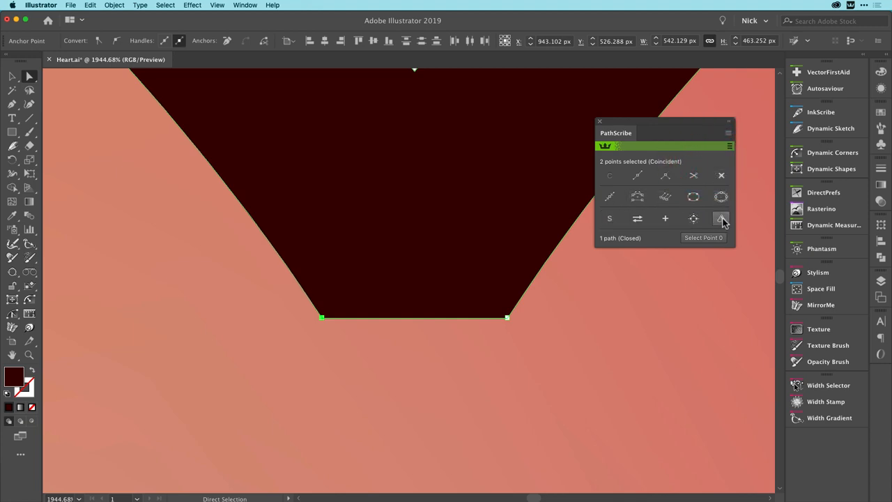
{"action": "left_click", "coordinate": [722, 217]}
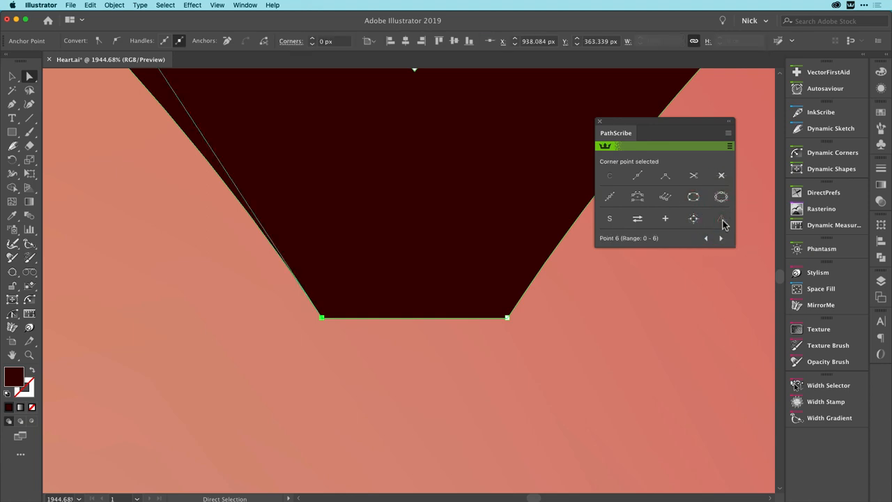
{"action": "mouse_move", "coordinate": [359, 368]}
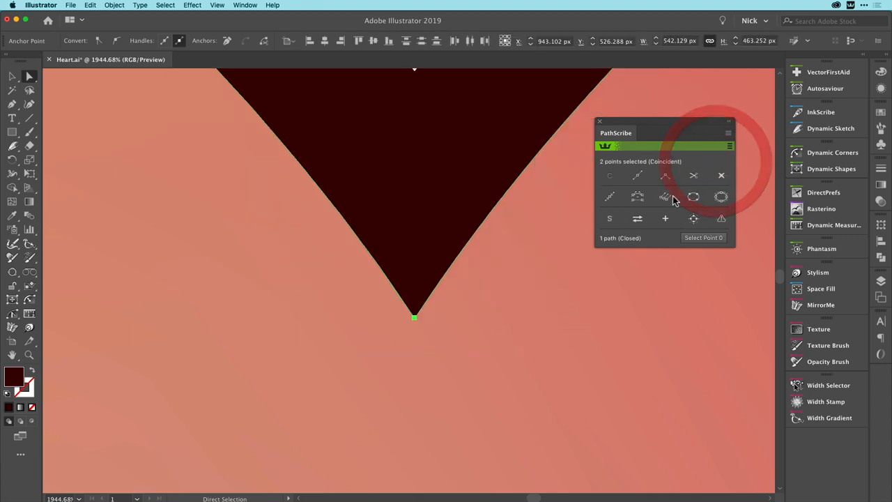
{"action": "left_click", "coordinate": [722, 217]}
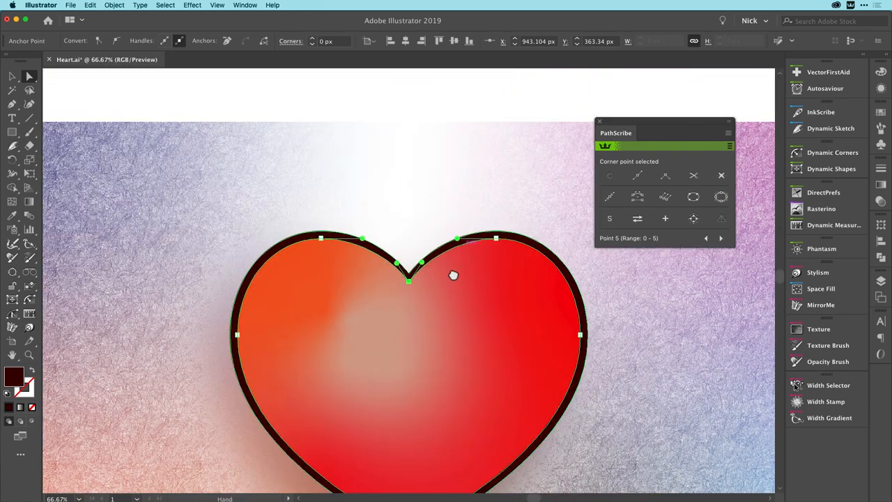
- Switch to the winter banner document and show the ColliderScribe Space Fill panel
{"action": "left_click", "coordinate": [154, 262]}
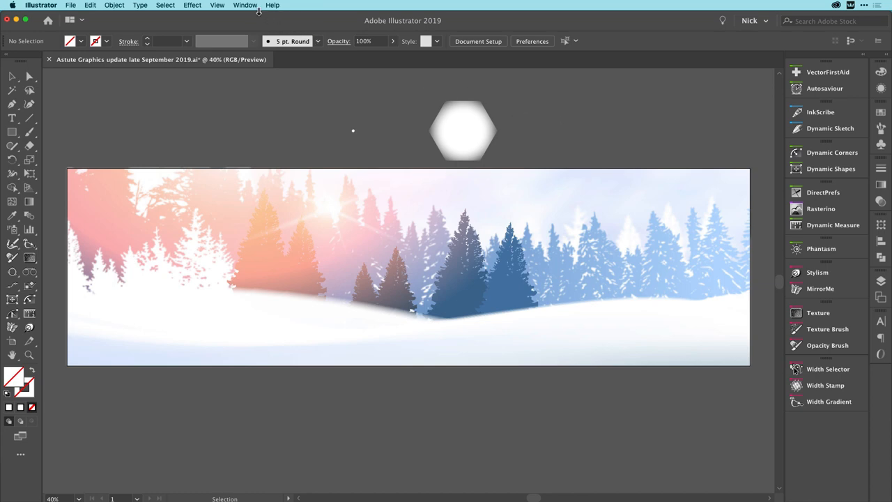
{"action": "left_click", "coordinate": [246, 5]}
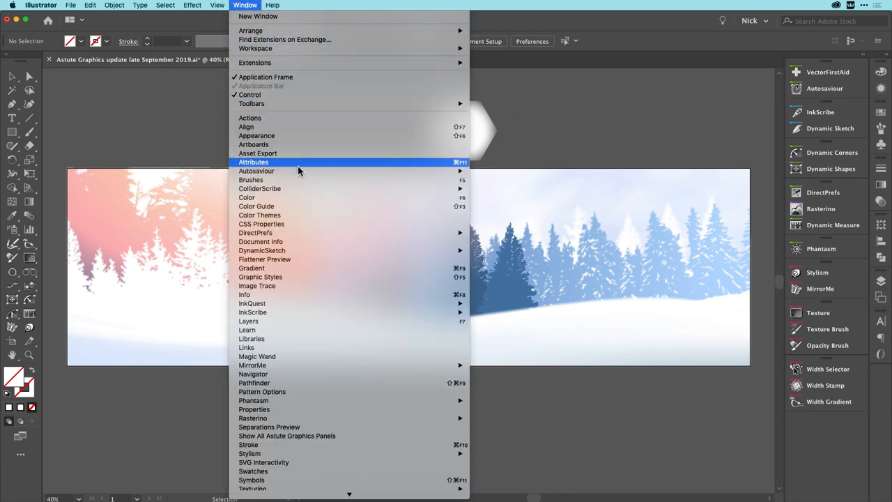
{"action": "mouse_move", "coordinate": [309, 188]}
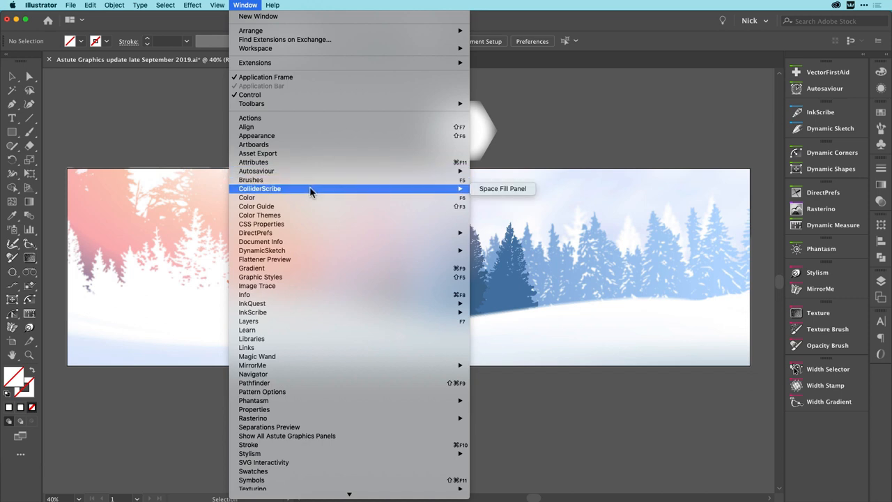
{"action": "mouse_move", "coordinate": [502, 188]}
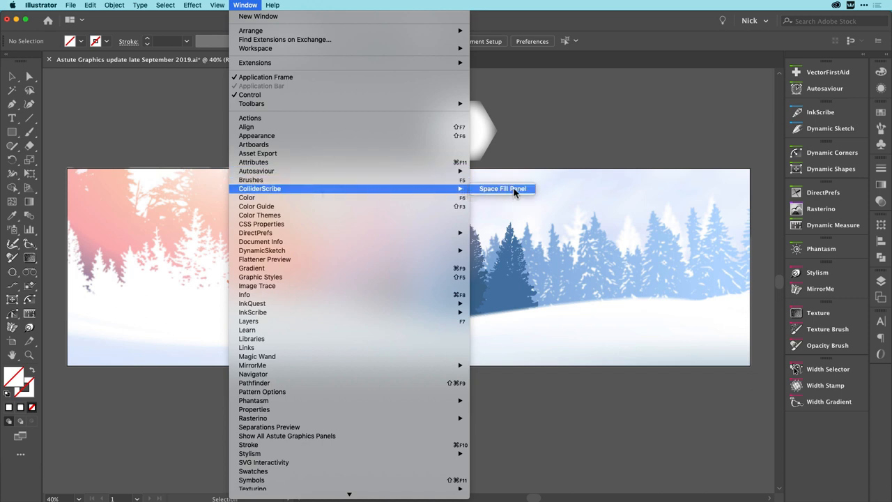
{"action": "left_click", "coordinate": [502, 188]}
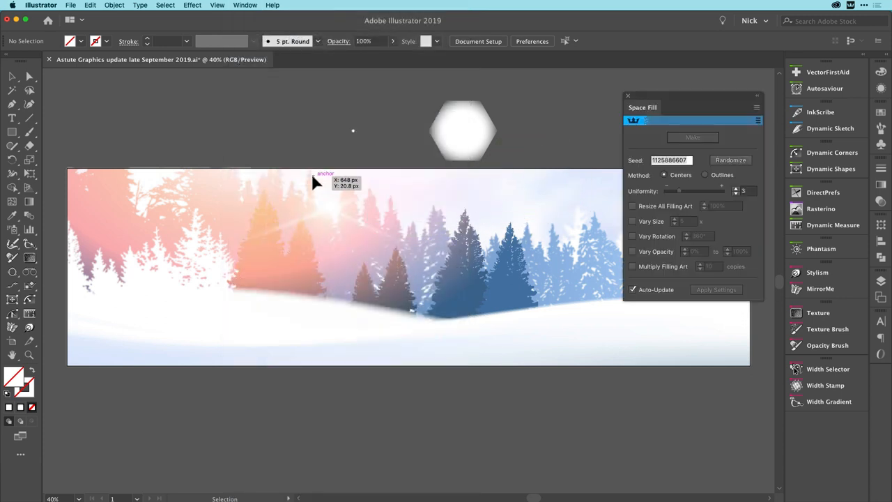
{"action": "mouse_move", "coordinate": [508, 172]}
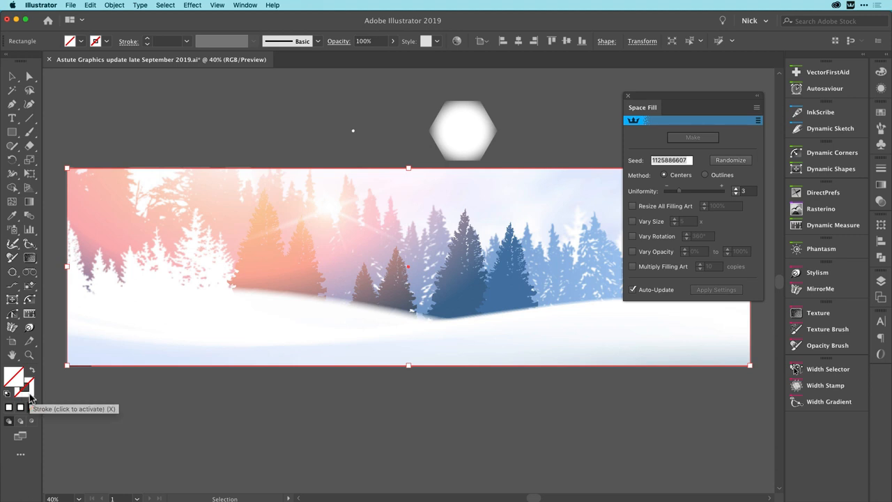
{"action": "mouse_move", "coordinate": [337, 165]}
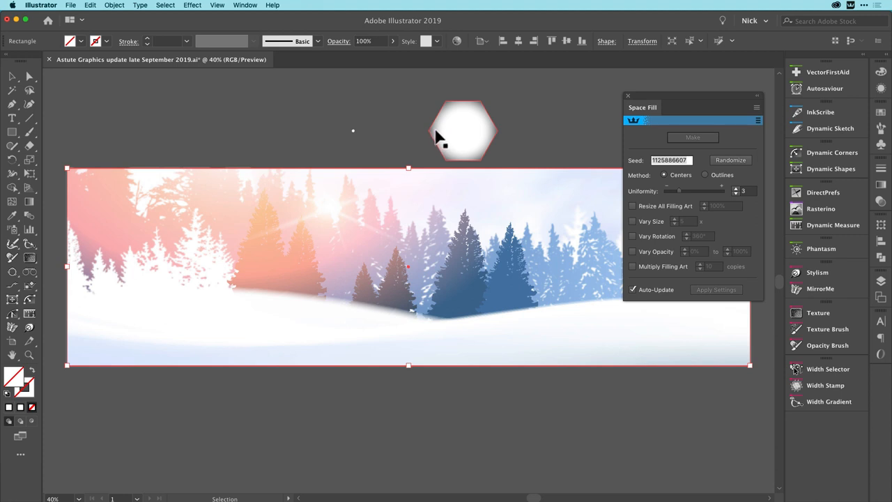
{"action": "mouse_move", "coordinate": [459, 134]}
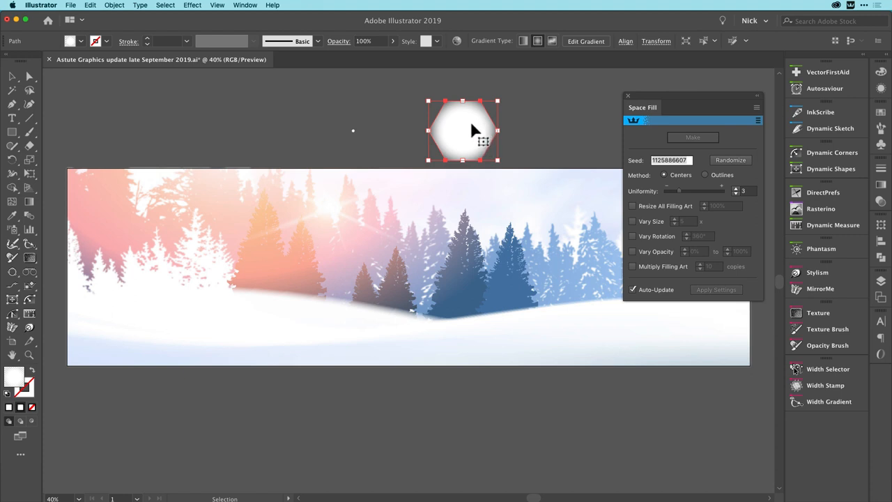
{"action": "mouse_move", "coordinate": [446, 136]}
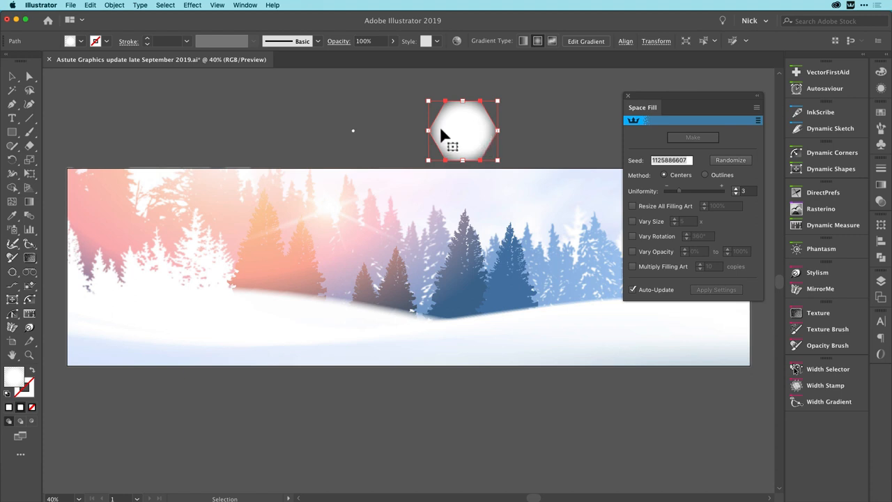
{"action": "mouse_move", "coordinate": [449, 139]}
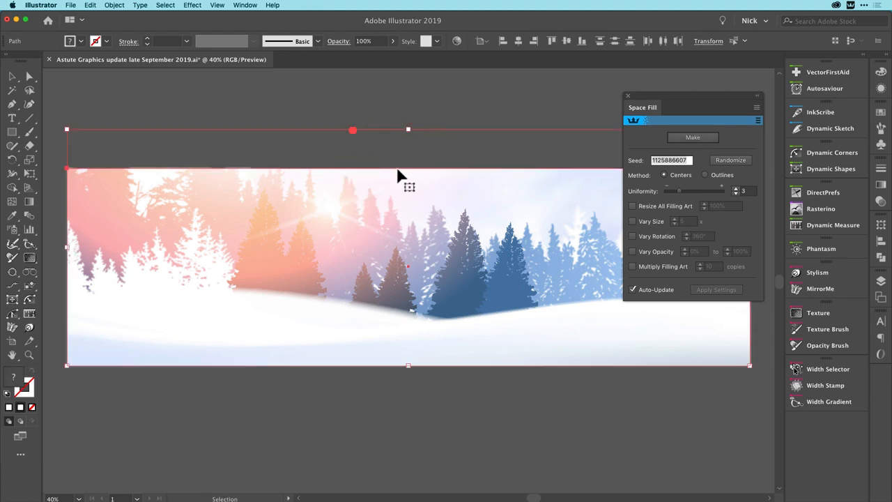
{"action": "mouse_move", "coordinate": [502, 234]}
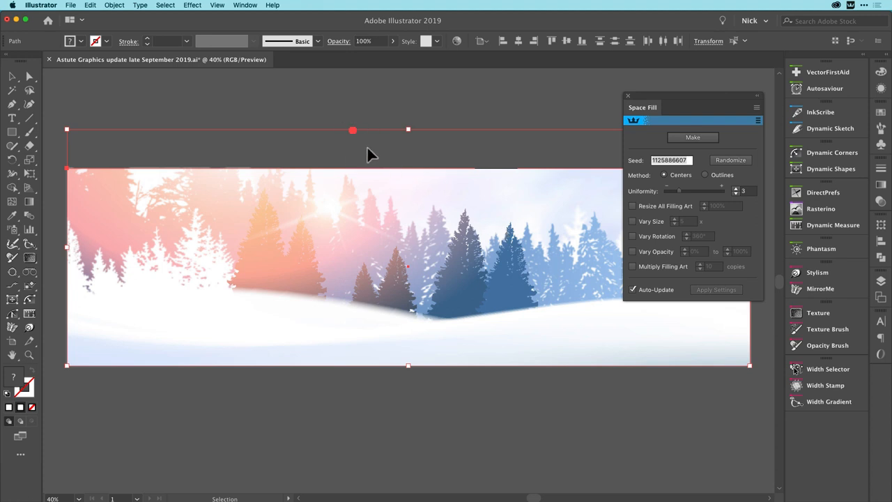
{"action": "mouse_move", "coordinate": [624, 150]}
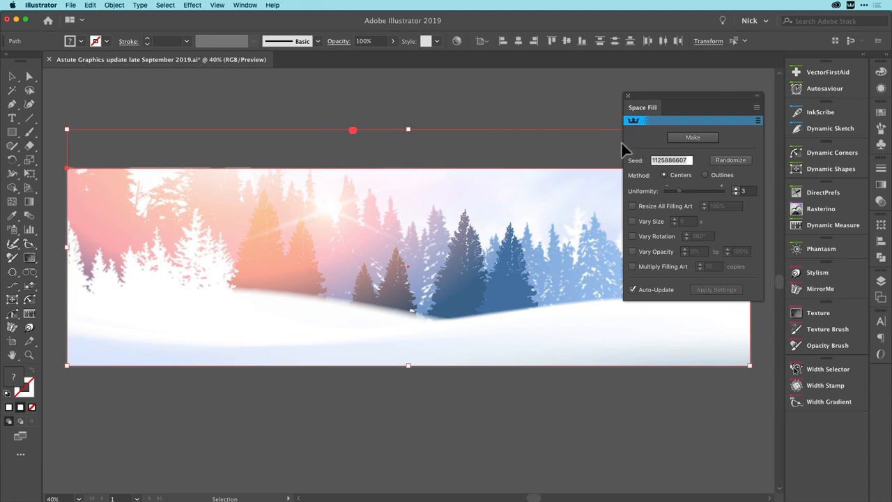
{"action": "mouse_move", "coordinate": [644, 145]}
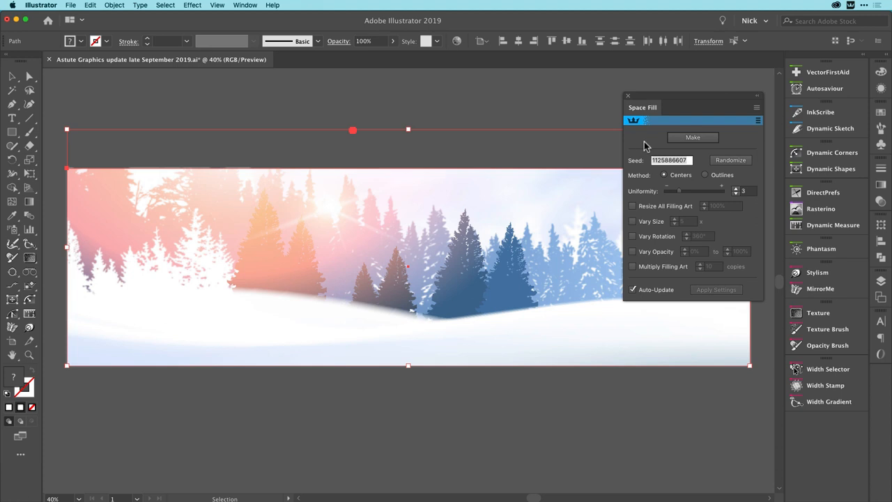
{"action": "mouse_move", "coordinate": [655, 201]}
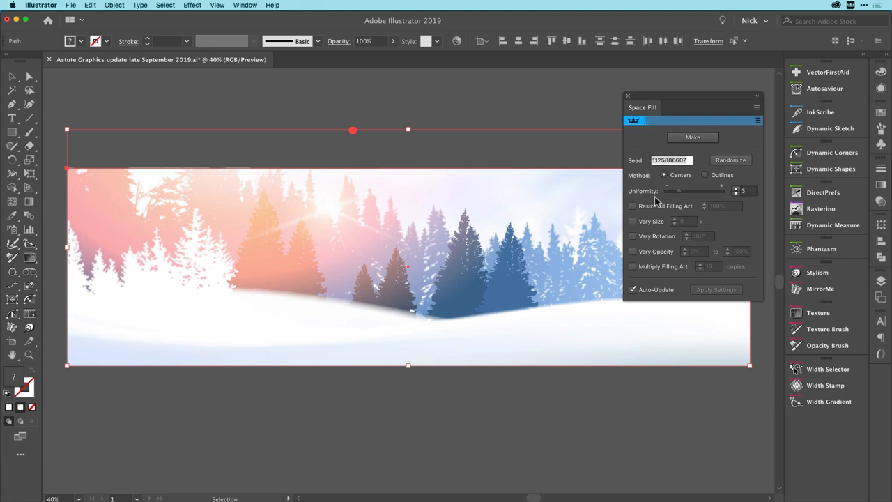
- Make a Space Fill of the hexagon snowflake in the banner rectangle with Multiply Filling Art at 500 copies
{"action": "left_click", "coordinate": [692, 136]}
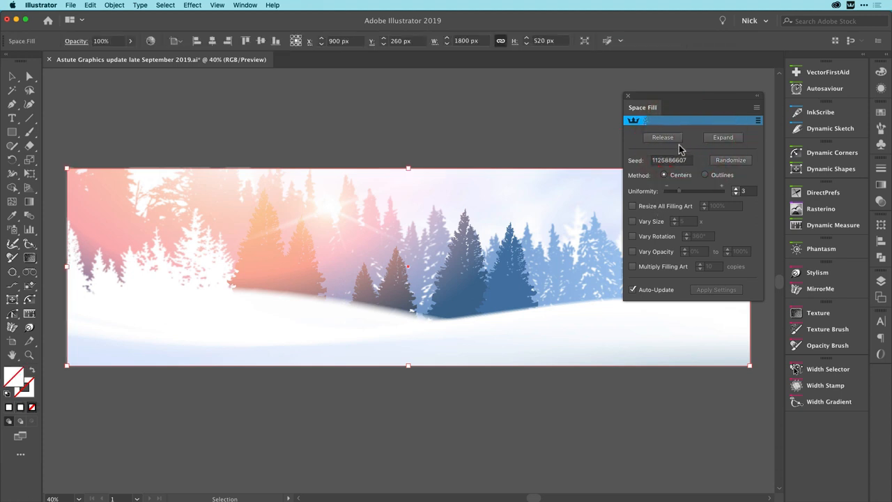
{"action": "mouse_move", "coordinate": [488, 268]}
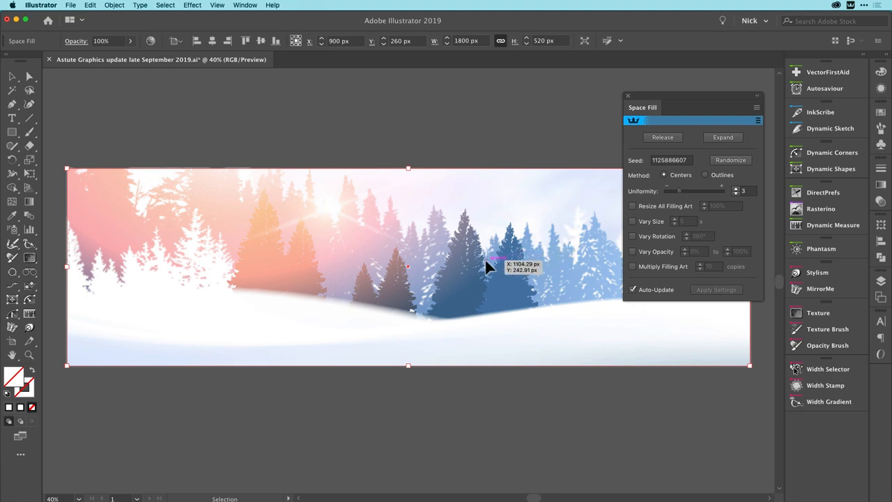
{"action": "mouse_move", "coordinate": [488, 268]}
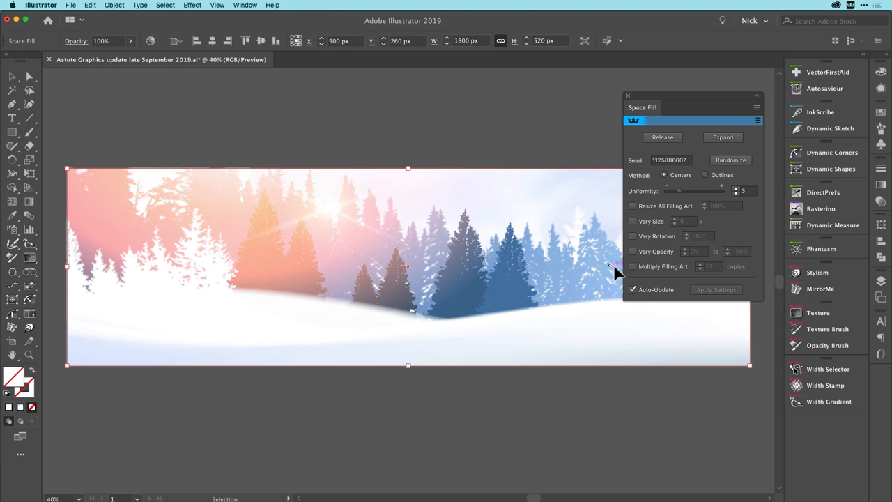
{"action": "mouse_move", "coordinate": [632, 266]}
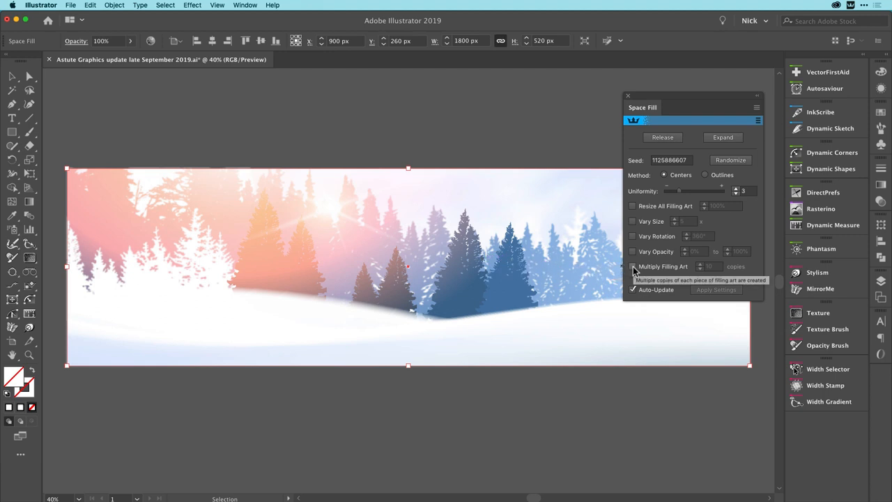
{"action": "left_click", "coordinate": [633, 266]}
{"action": "type", "text": "500"}
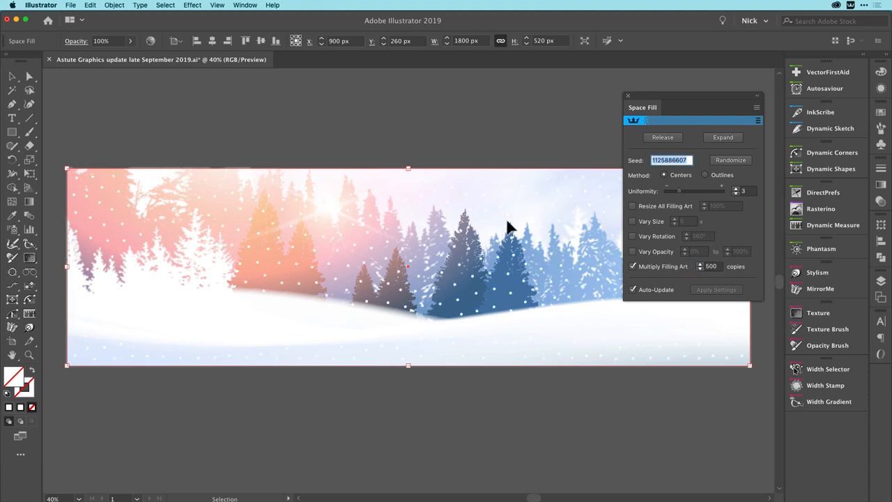
{"action": "mouse_move", "coordinate": [448, 314]}
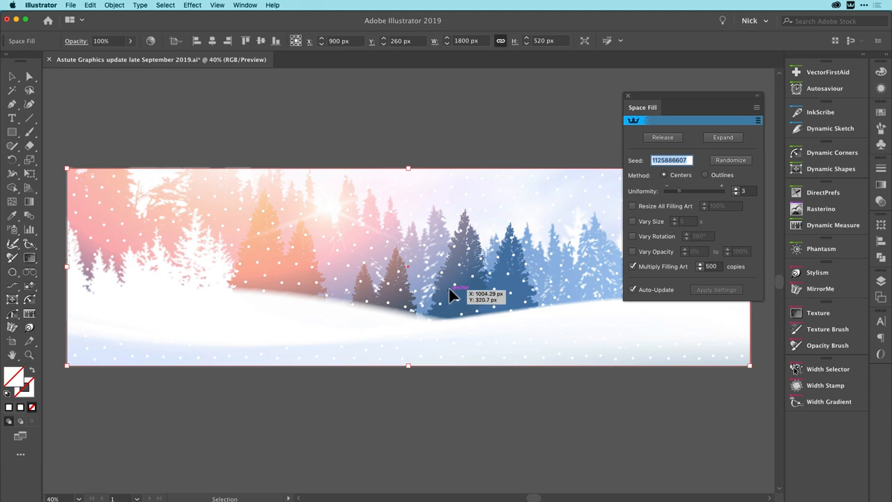
{"action": "mouse_move", "coordinate": [449, 284]}
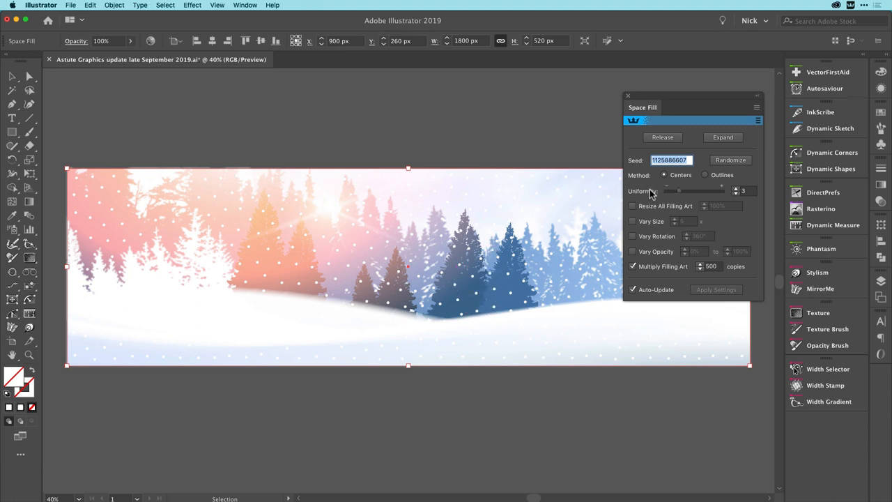
{"action": "mouse_move", "coordinate": [710, 197]}
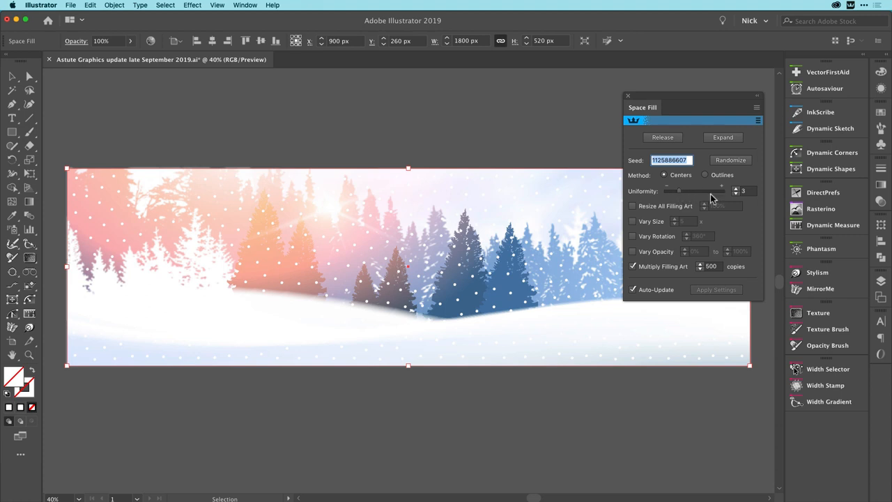
{"action": "mouse_move", "coordinate": [714, 198]}
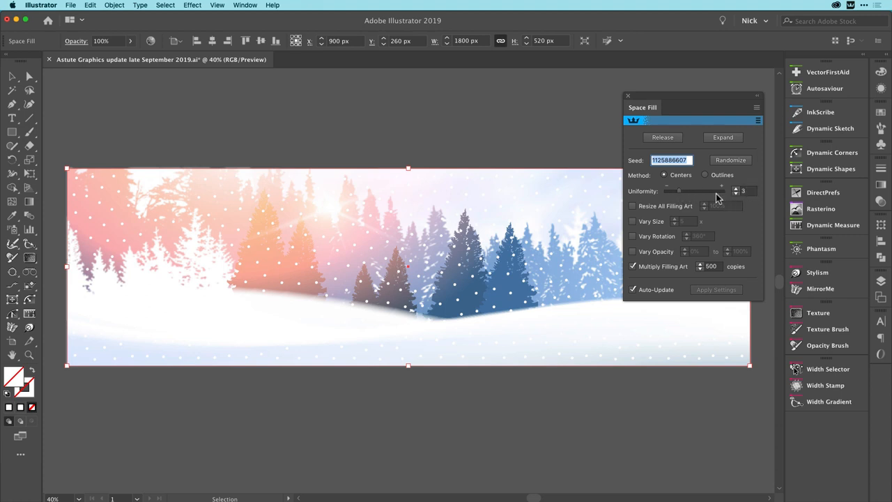
{"action": "mouse_move", "coordinate": [719, 198]}
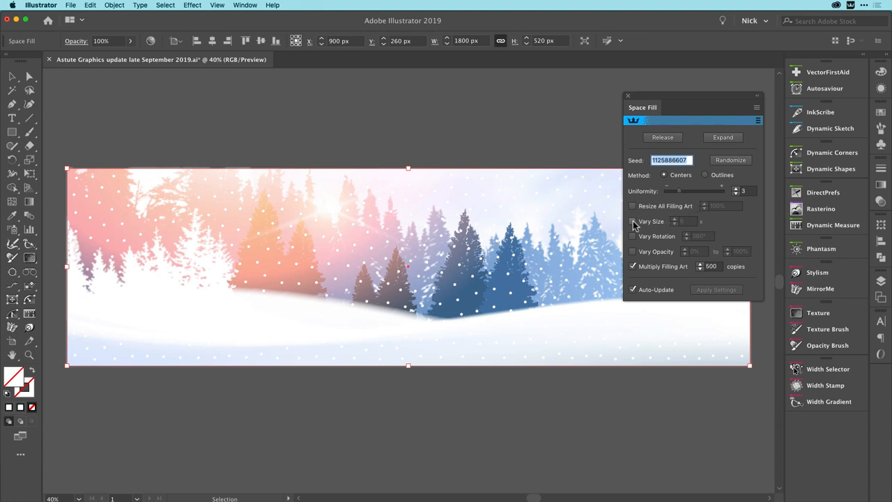
- Enable Vary Size and Vary Rotation for the snowflakes, with rotation amount 15
{"action": "left_click", "coordinate": [633, 220]}
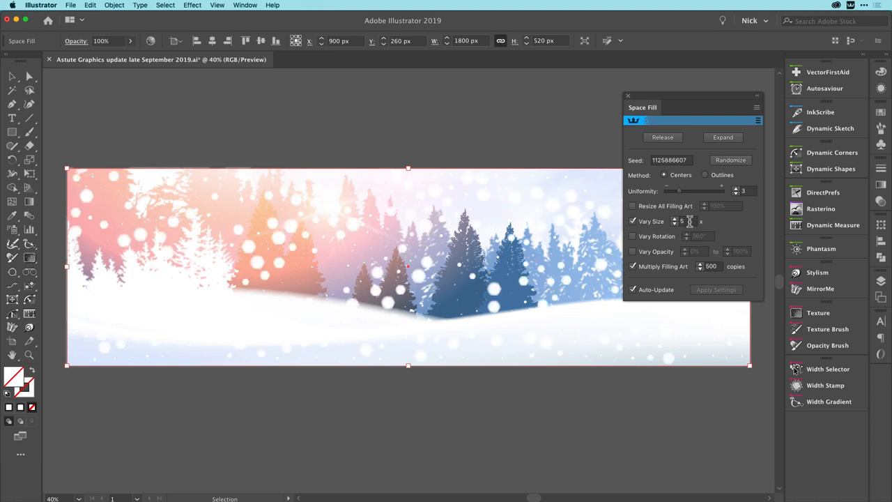
{"action": "left_click", "coordinate": [730, 159]}
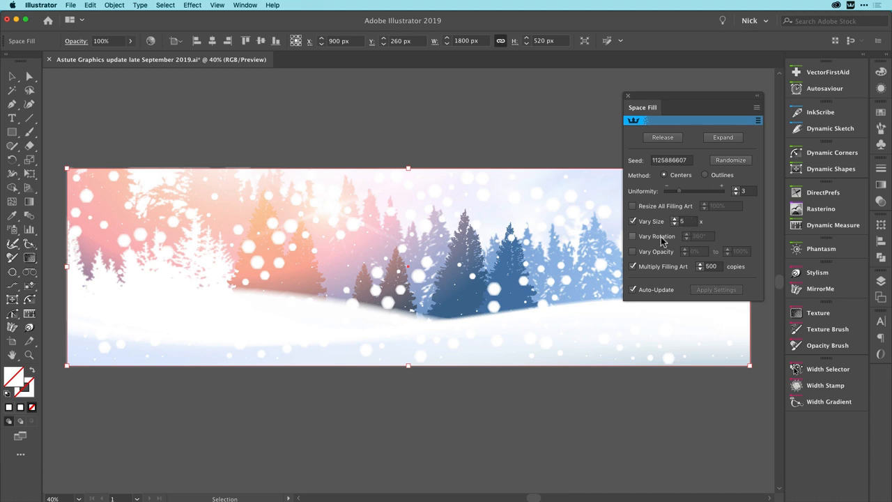
{"action": "left_click", "coordinate": [632, 237]}
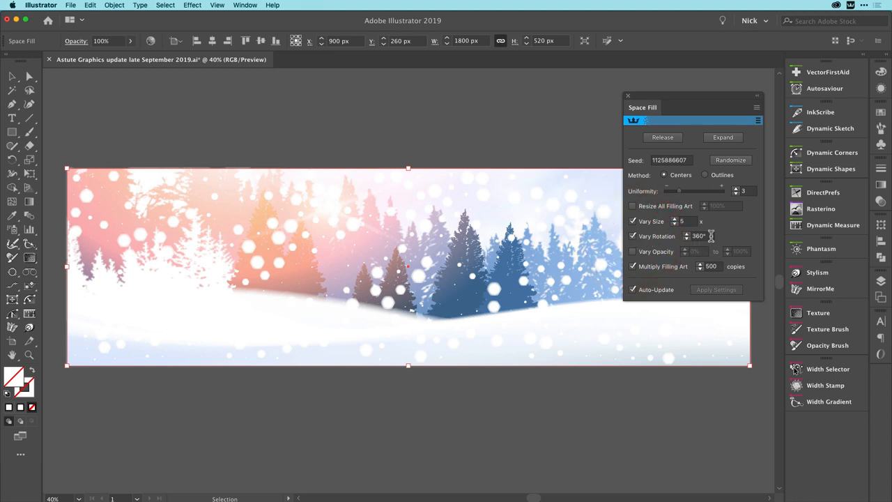
{"action": "left_click", "coordinate": [699, 236]}
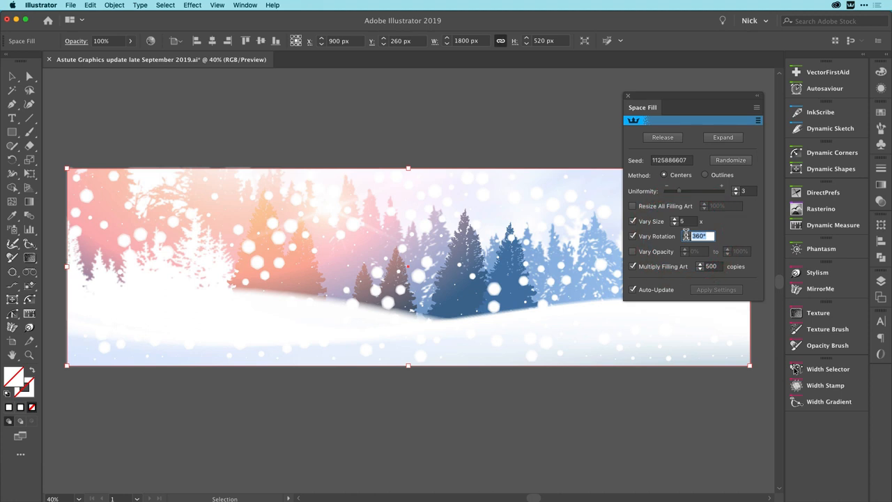
{"action": "type", "text": "15°"}
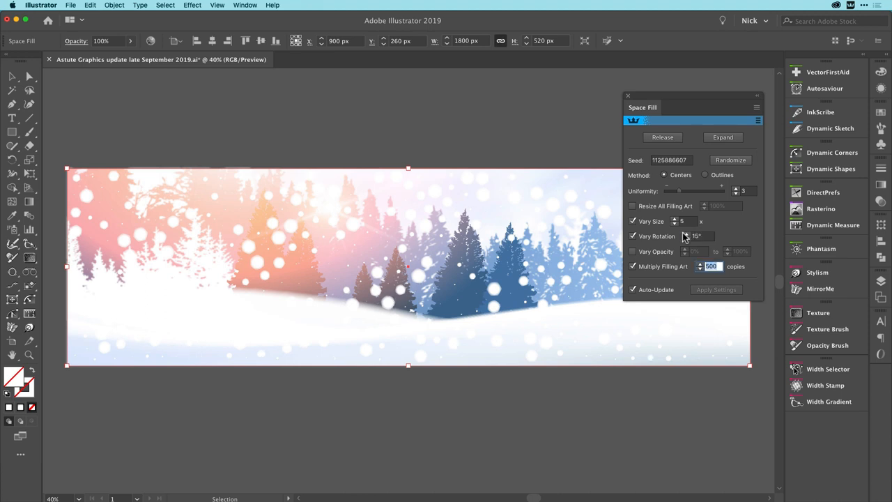
{"action": "mouse_move", "coordinate": [443, 237]}
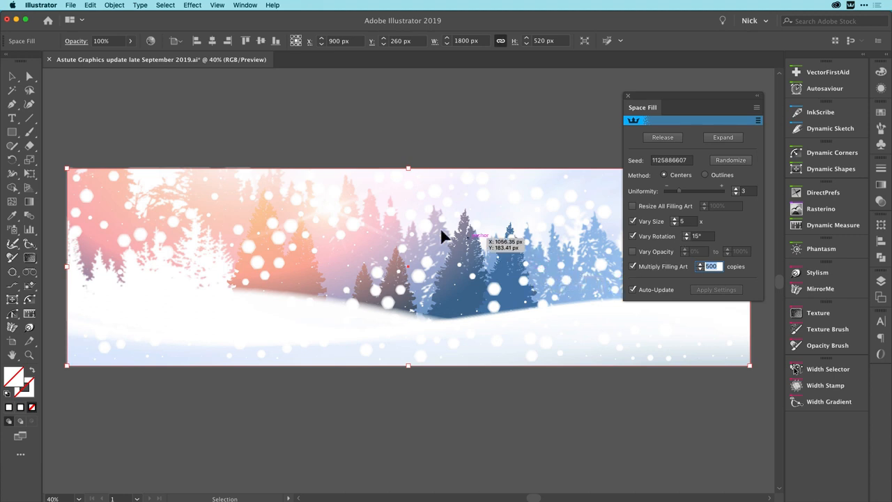
{"action": "mouse_move", "coordinate": [346, 240]}
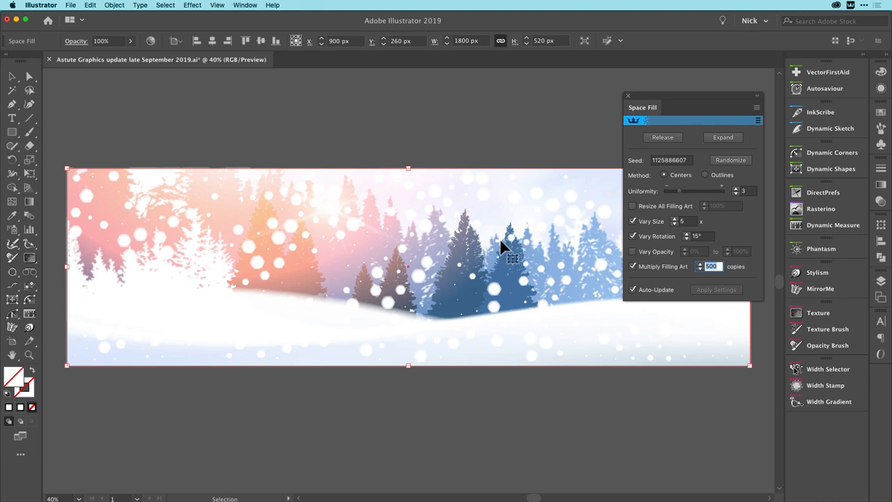
{"action": "mouse_move", "coordinate": [572, 259]}
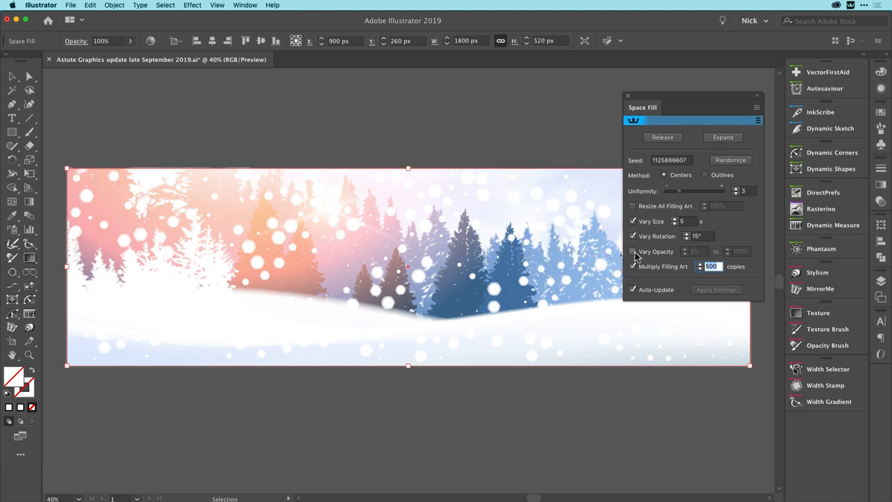
{"action": "mouse_move", "coordinate": [632, 250]}
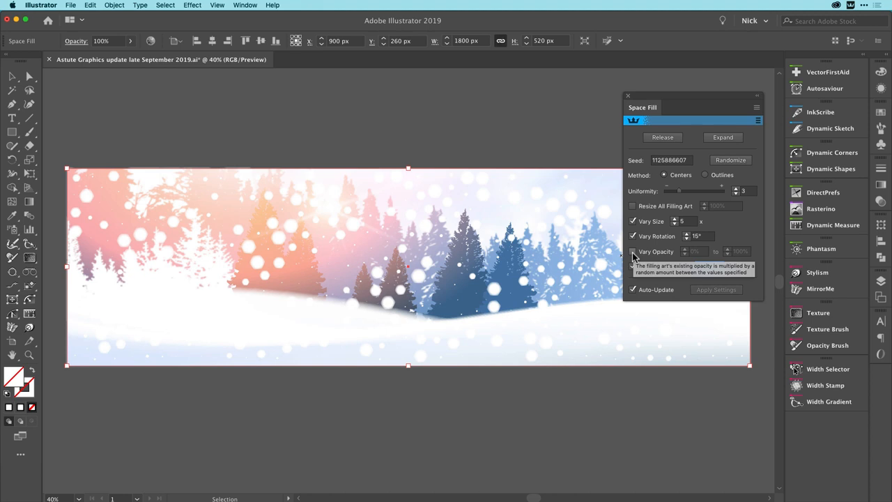
- Enable Vary Opacity for the snowflakes with a 90% maximum opacity
{"action": "left_click", "coordinate": [633, 251]}
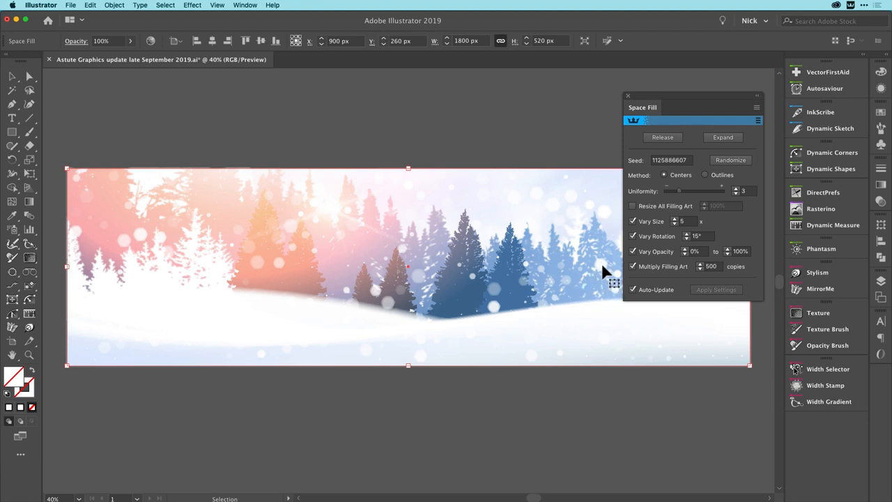
{"action": "mouse_move", "coordinate": [514, 304]}
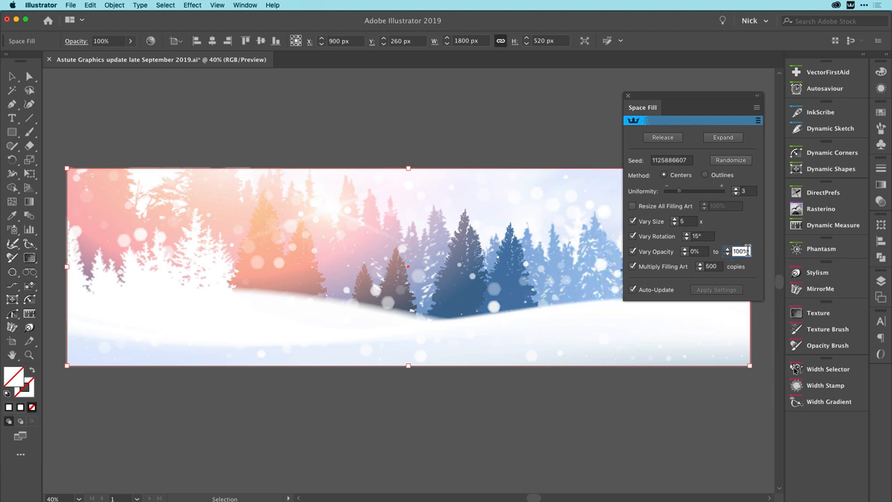
{"action": "type", "text": "90"}
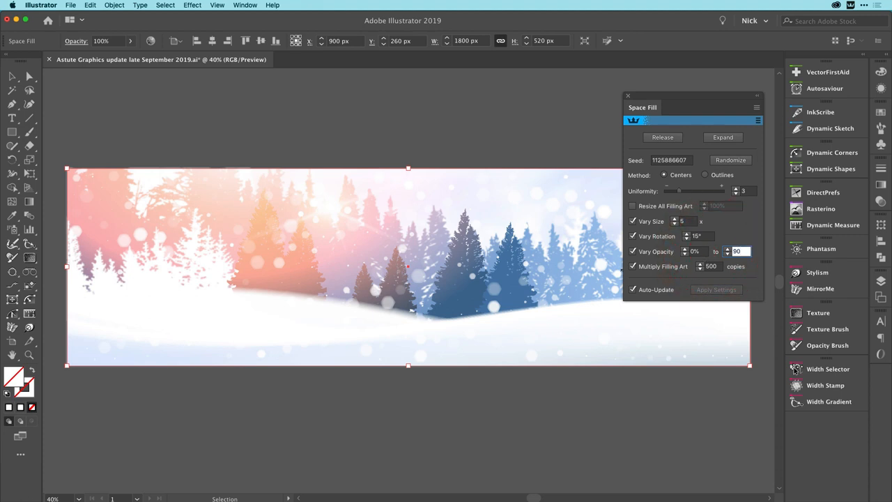
{"action": "mouse_move", "coordinate": [672, 256]}
{"action": "type", "text": "10"}
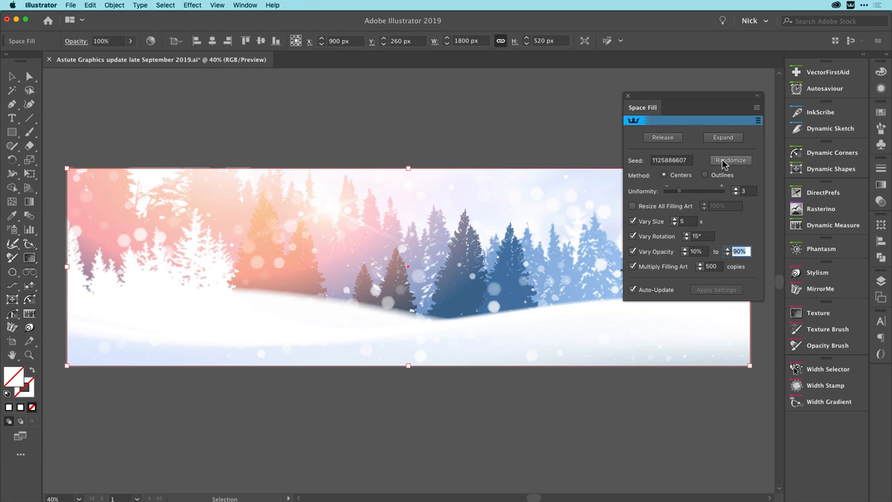
- Randomize the snowflake arrangement several times with new seeds until the layout looks good
{"action": "left_click", "coordinate": [730, 160]}
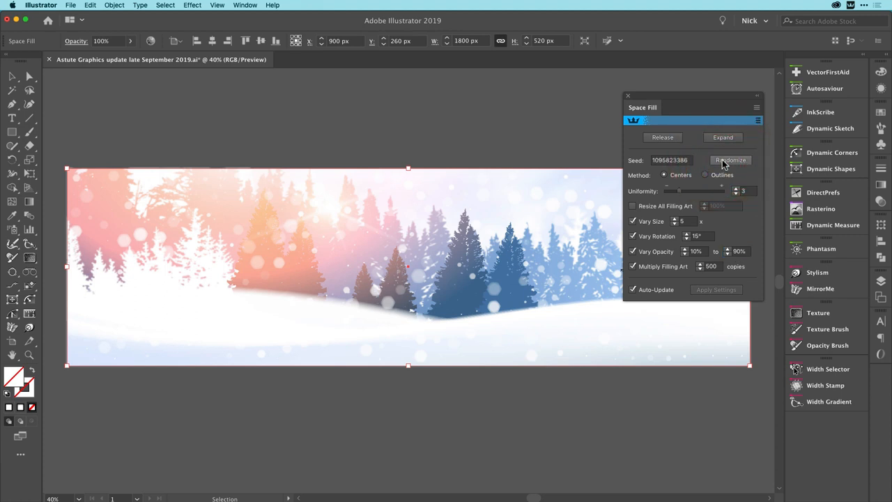
{"action": "left_click", "coordinate": [730, 160]}
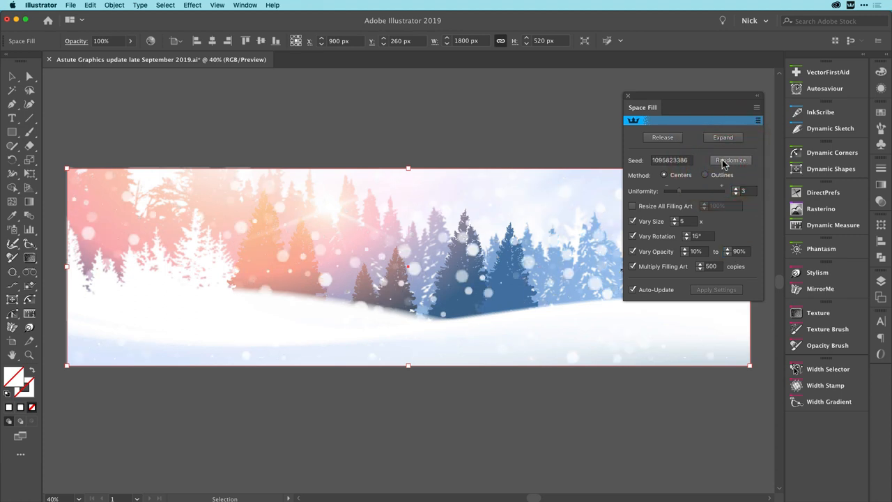
{"action": "left_click", "coordinate": [730, 159]}
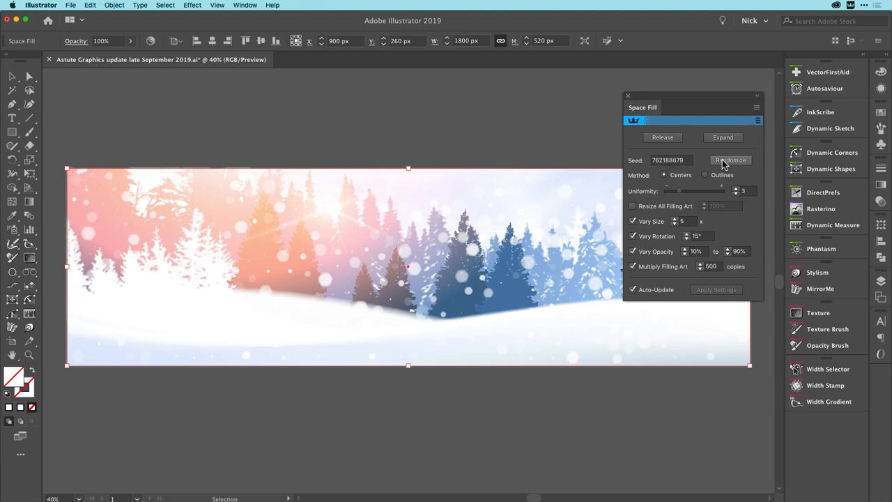
{"action": "left_click", "coordinate": [730, 159]}
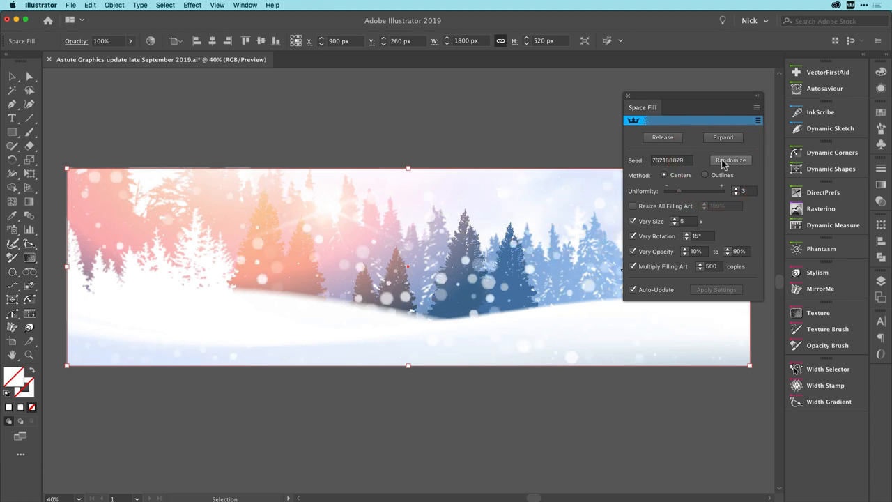
{"action": "left_click", "coordinate": [730, 160]}
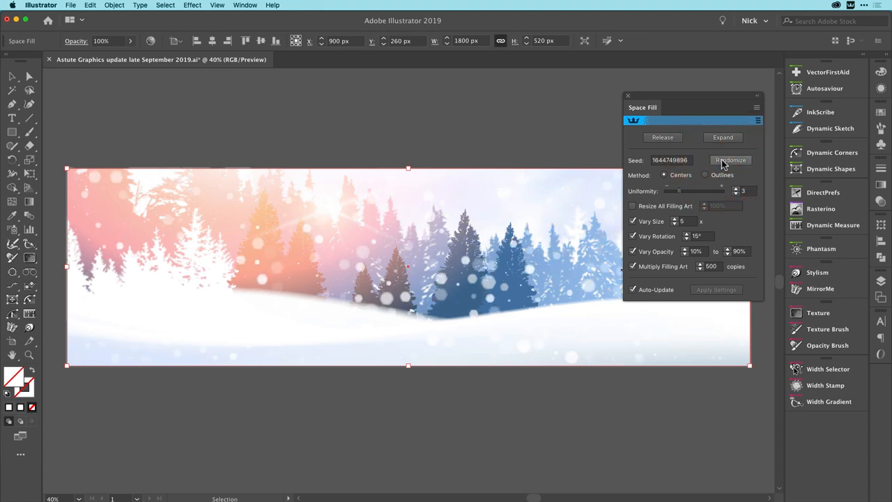
{"action": "left_click", "coordinate": [730, 160]}
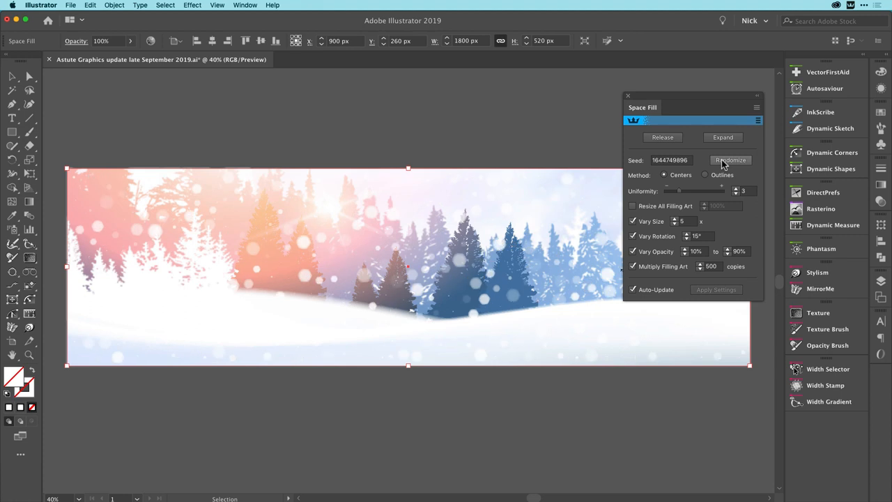
{"action": "mouse_move", "coordinate": [720, 166]}
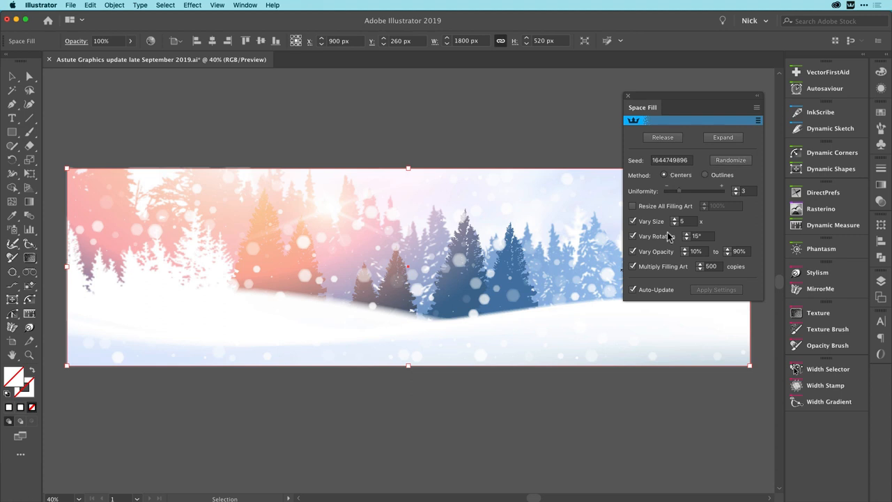
{"action": "mouse_move", "coordinate": [654, 243]}
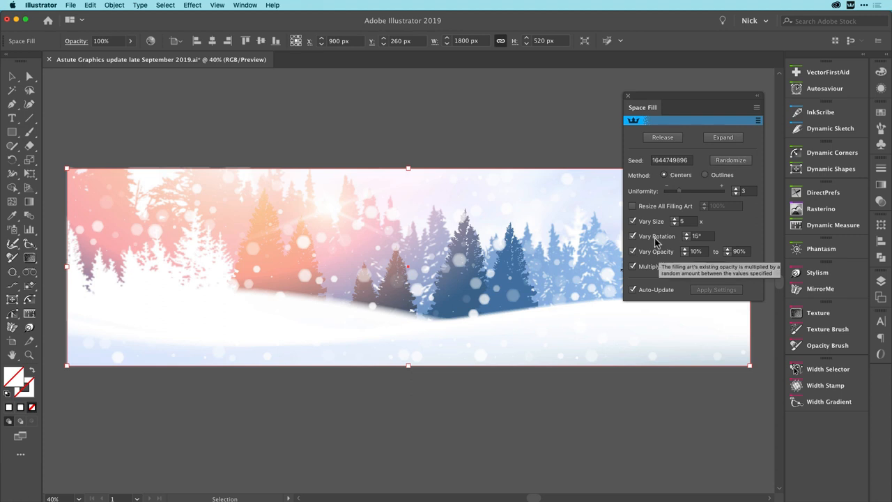
{"action": "mouse_move", "coordinate": [656, 236]}
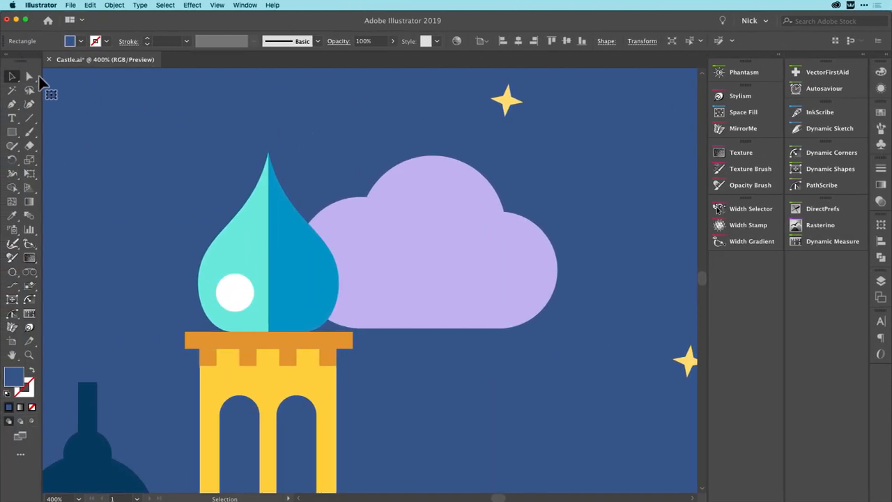
- Activate the Snap To Collisions tool from the Selection flyout and select the cloud shape
{"action": "left_click", "coordinate": [12, 76]}
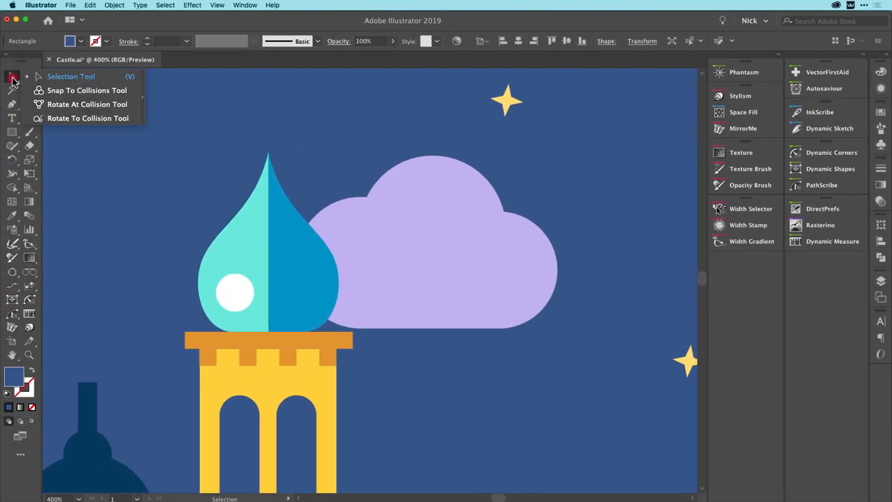
{"action": "mouse_move", "coordinate": [82, 95]}
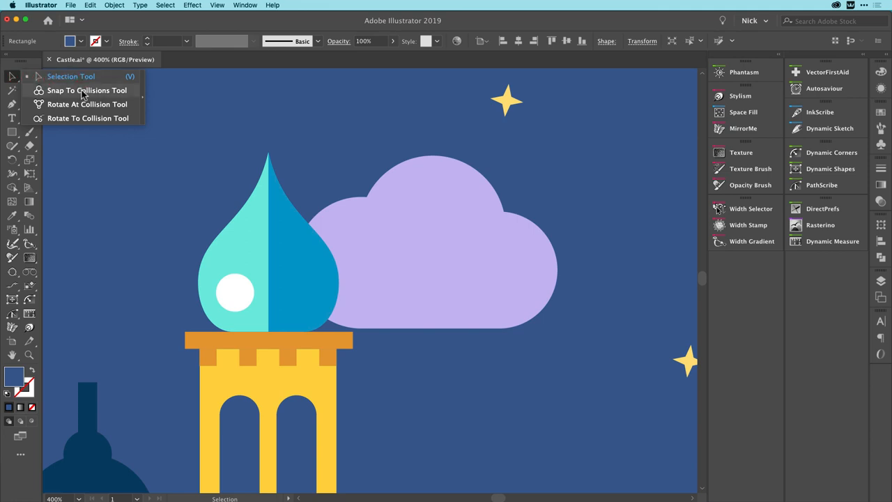
{"action": "left_click", "coordinate": [87, 89]}
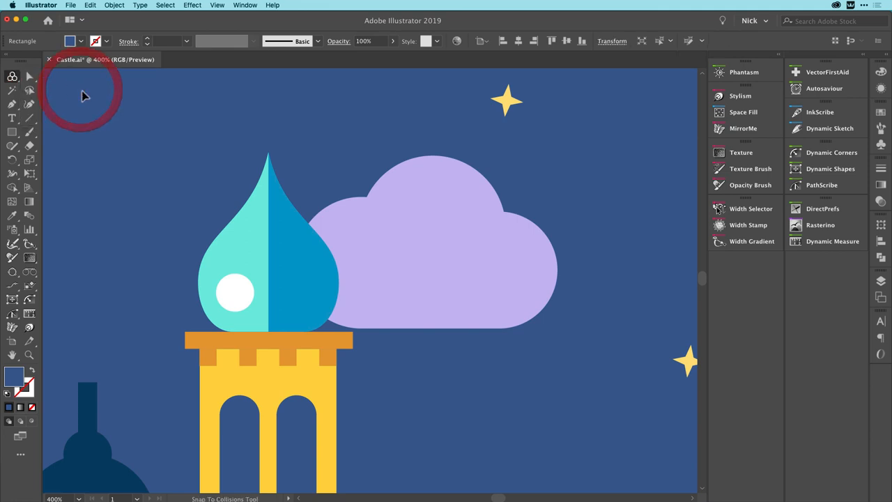
{"action": "mouse_move", "coordinate": [341, 173]}
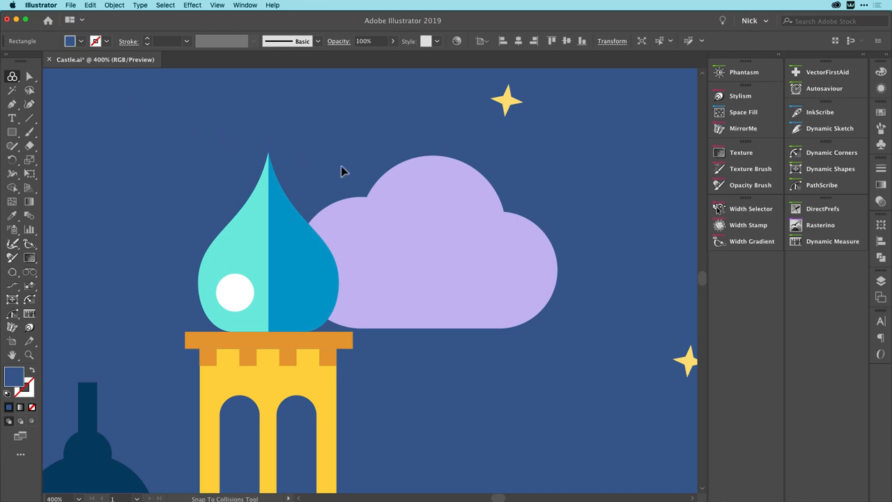
{"action": "left_click", "coordinate": [488, 192]}
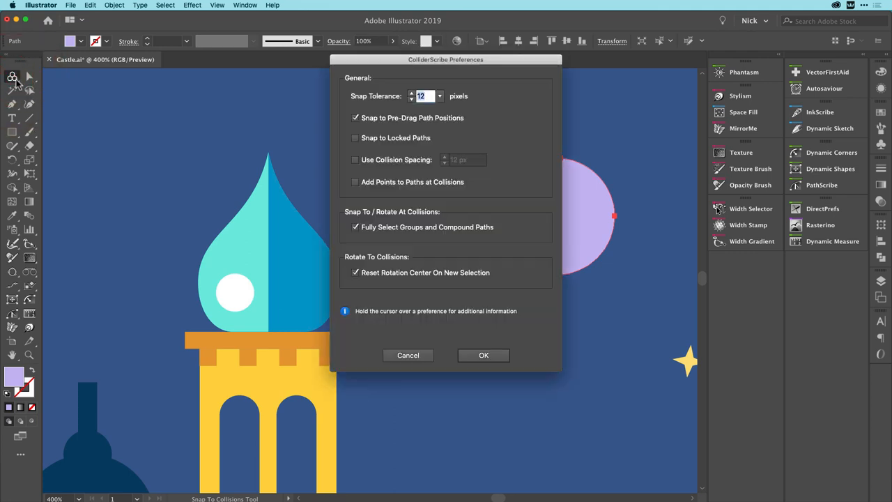
- Enable Add Points to Paths at Collisions in ColliderScribe Preferences and confirm
{"action": "left_click", "coordinate": [354, 181]}
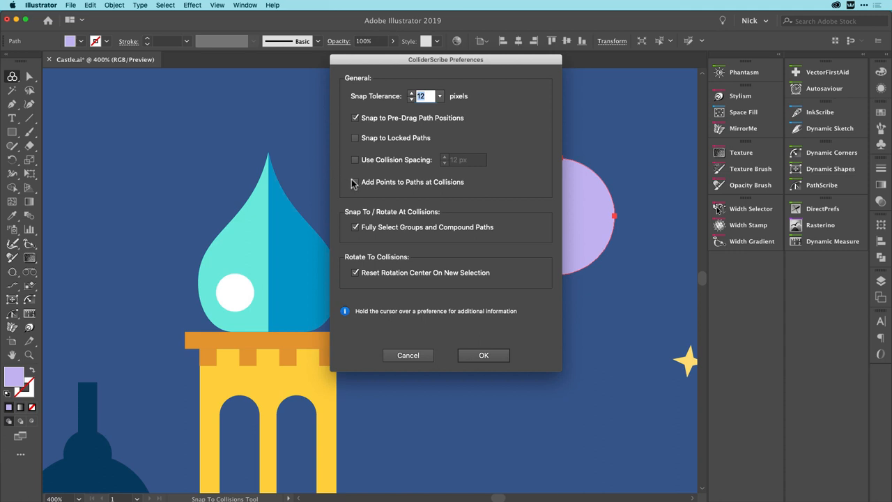
{"action": "mouse_move", "coordinate": [355, 181]}
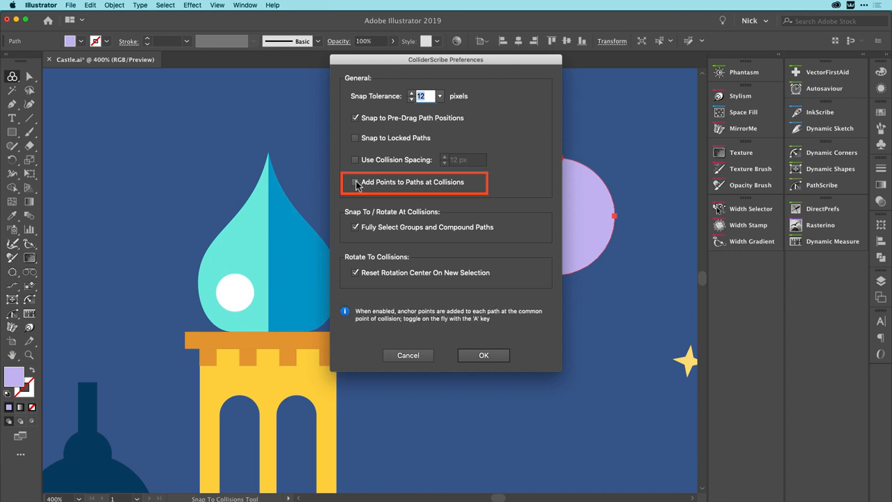
{"action": "left_click", "coordinate": [355, 181]}
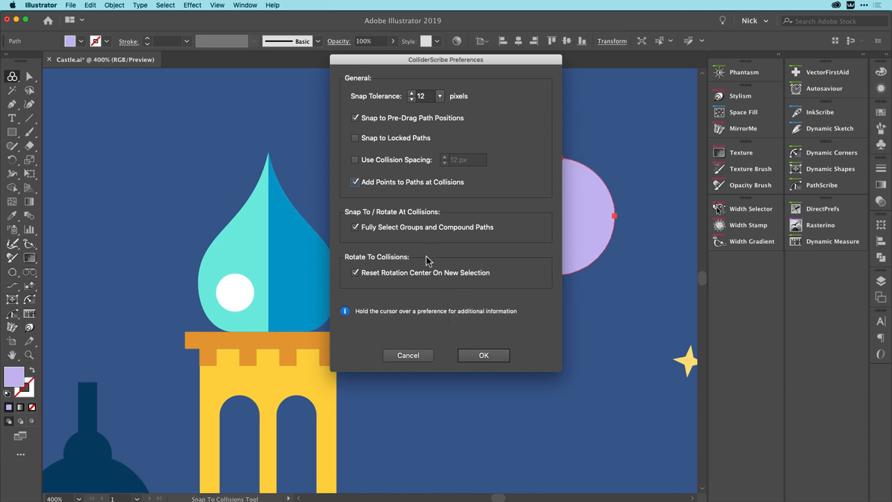
{"action": "mouse_move", "coordinate": [387, 309]}
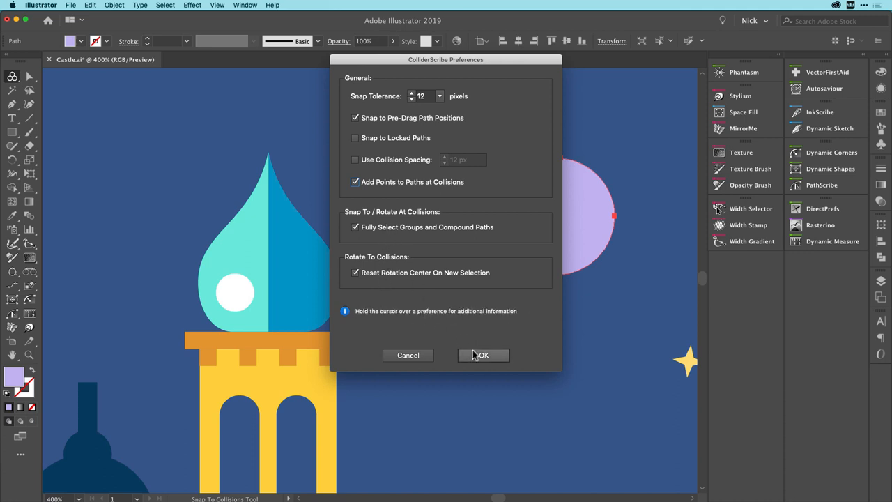
{"action": "mouse_move", "coordinate": [477, 355]}
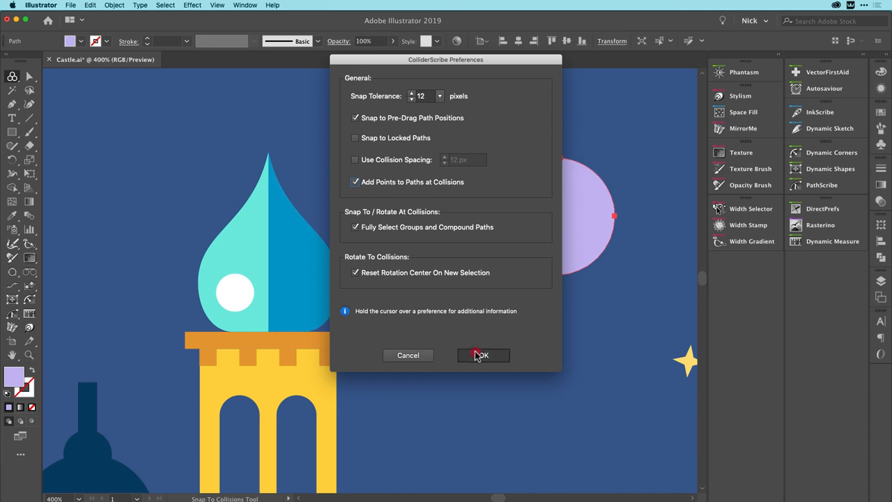
{"action": "left_click", "coordinate": [482, 355]}
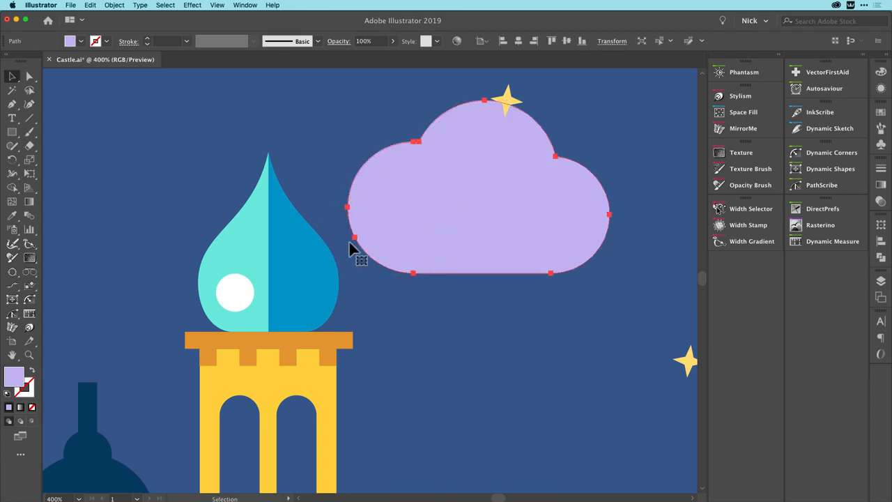
- Select the domed tower group and reactivate the Snap To Collisions tool
{"action": "left_click", "coordinate": [341, 263]}
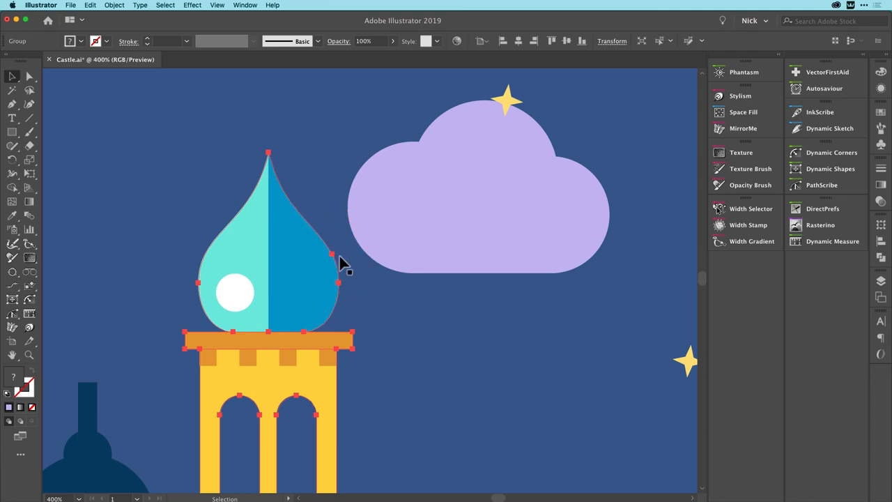
{"action": "mouse_move", "coordinate": [338, 265]}
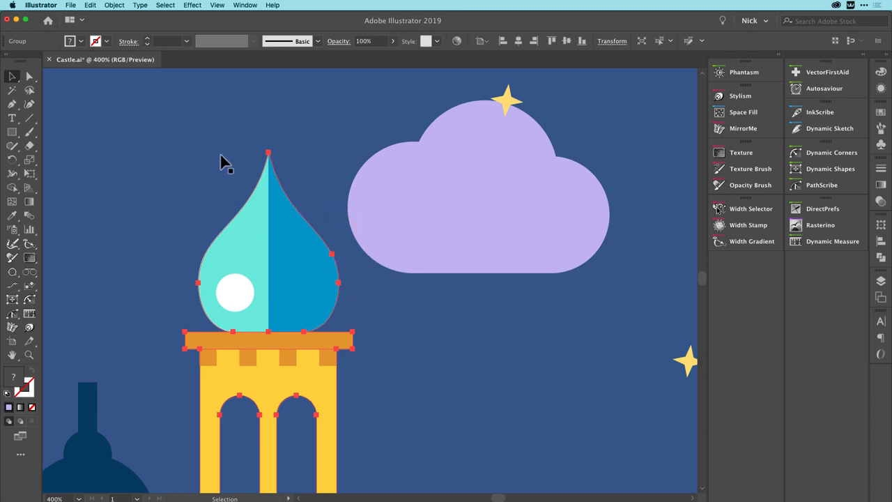
{"action": "left_click", "coordinate": [11, 75]}
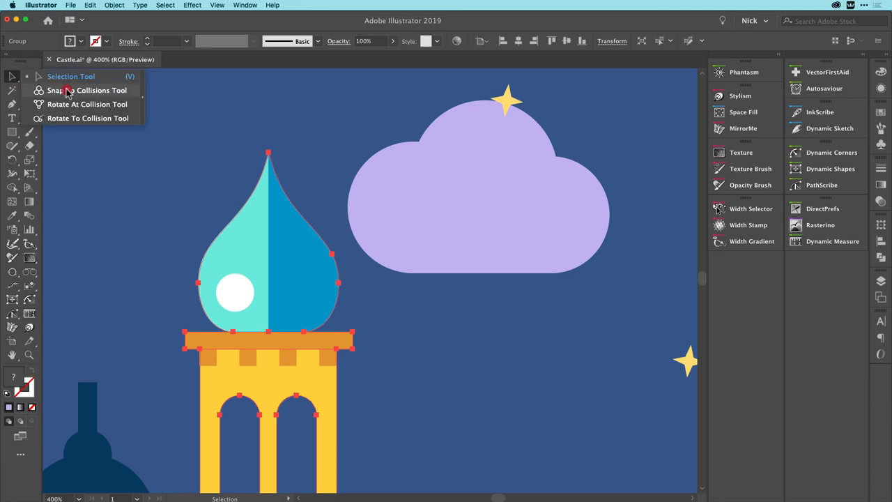
{"action": "left_click", "coordinate": [87, 89]}
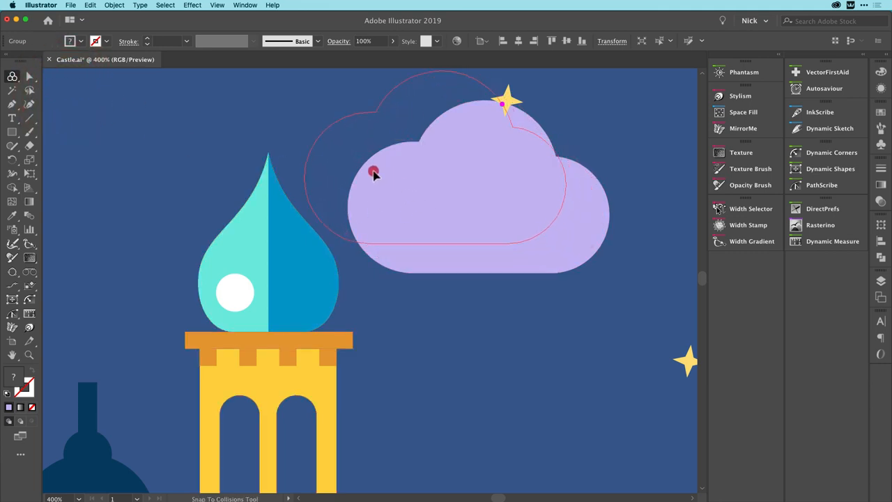